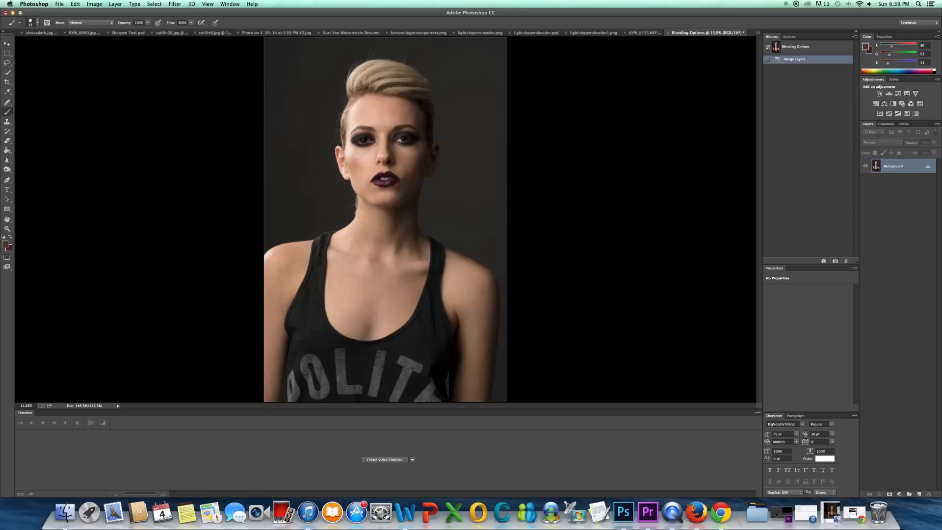
{"action": "mouse_move", "coordinate": [345, 192]}
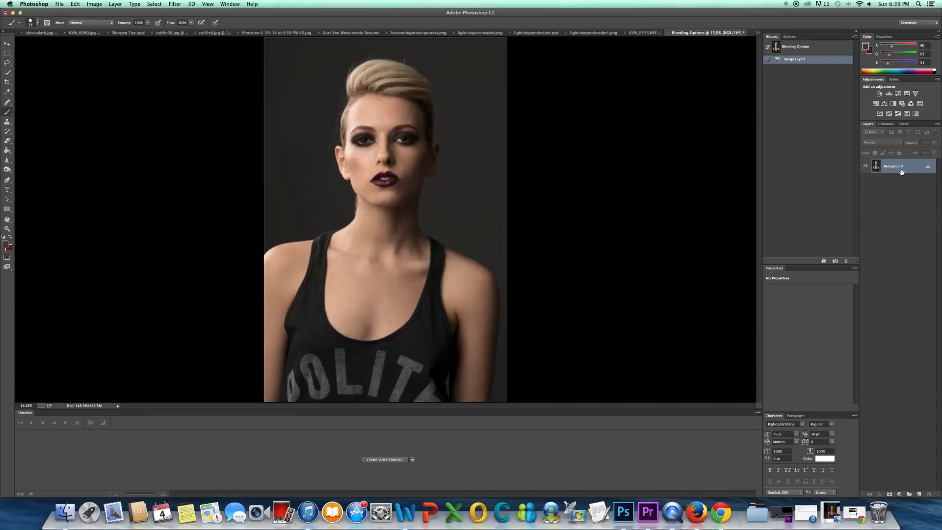
Duplicate the Background layer, keeping the name Background copy
{"action": "right_click", "coordinate": [893, 166]}
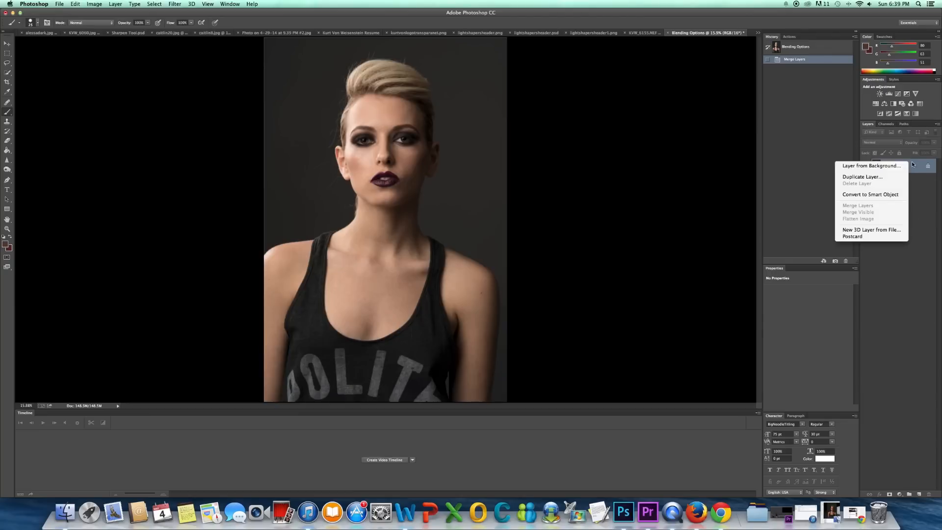
{"action": "left_click", "coordinate": [861, 175]}
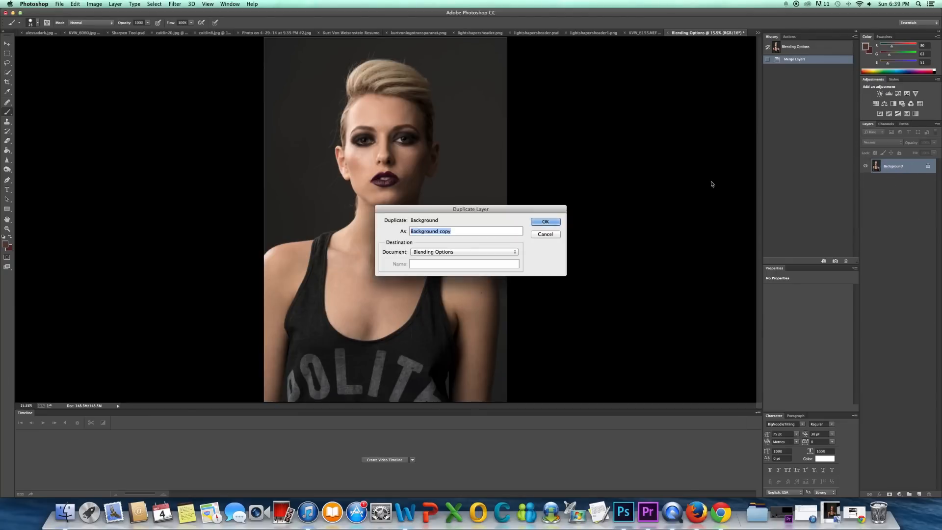
{"action": "left_click", "coordinate": [544, 221]}
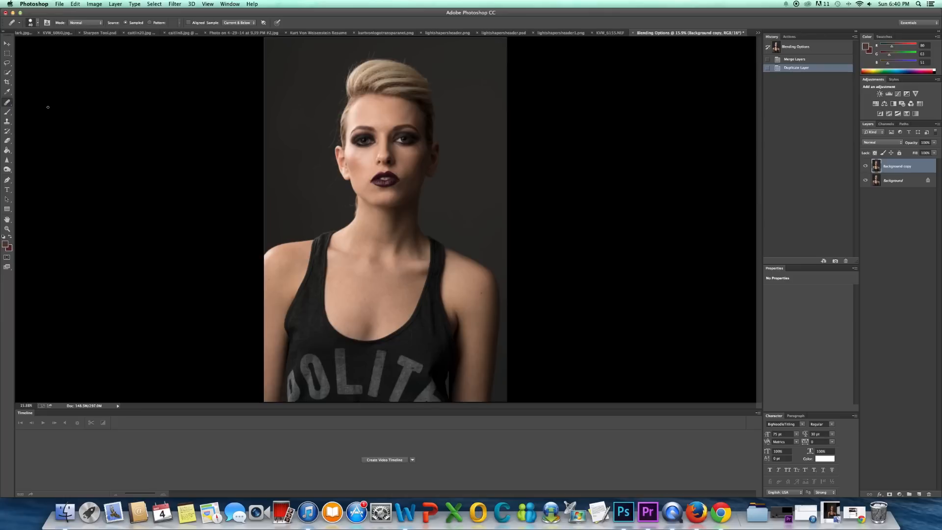
{"action": "mouse_move", "coordinate": [362, 170]}
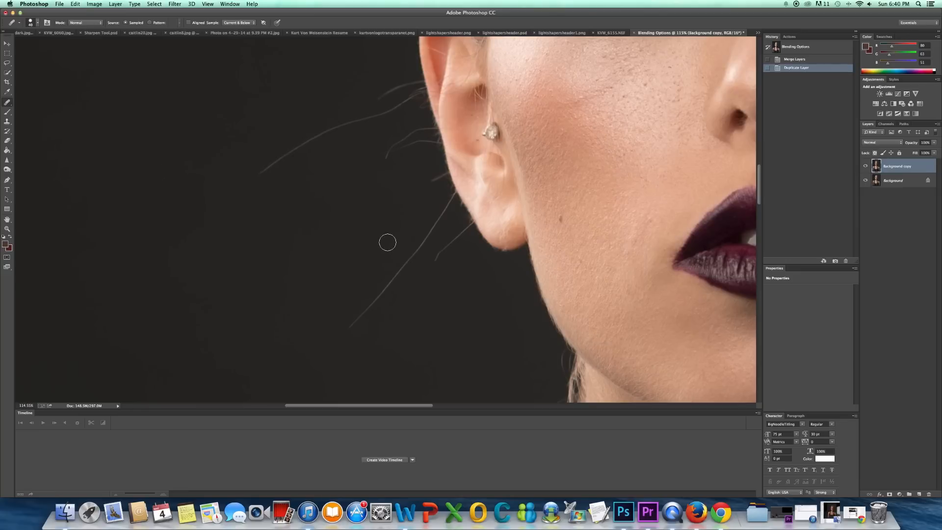
{"action": "mouse_move", "coordinate": [344, 243]}
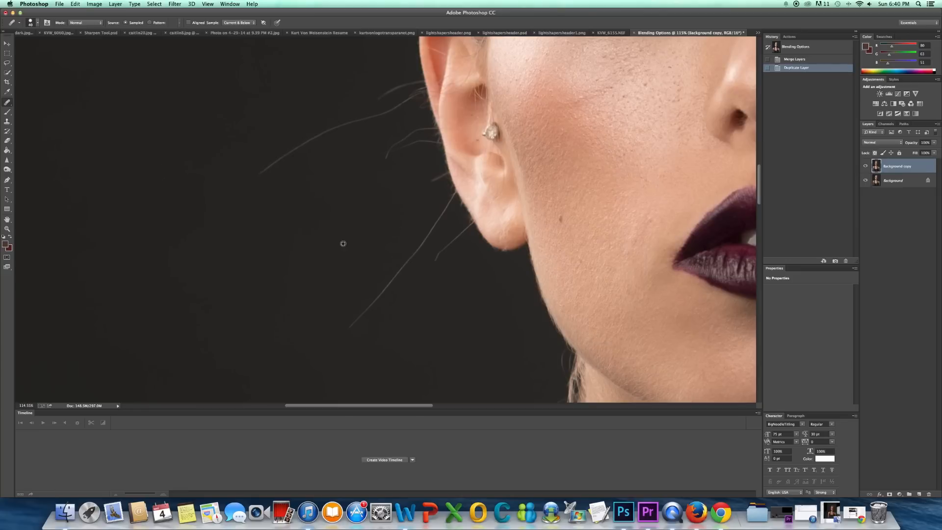
{"action": "mouse_move", "coordinate": [309, 247]}
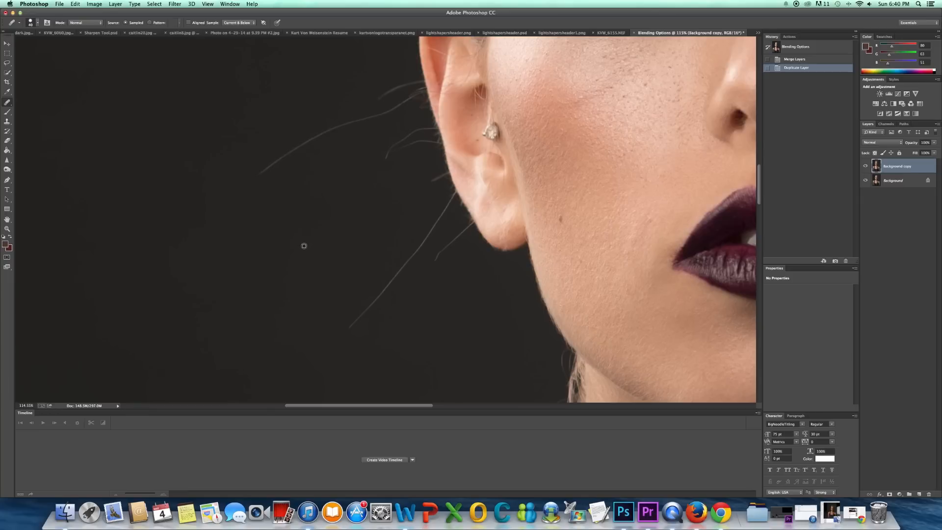
{"action": "mouse_move", "coordinate": [303, 245]}
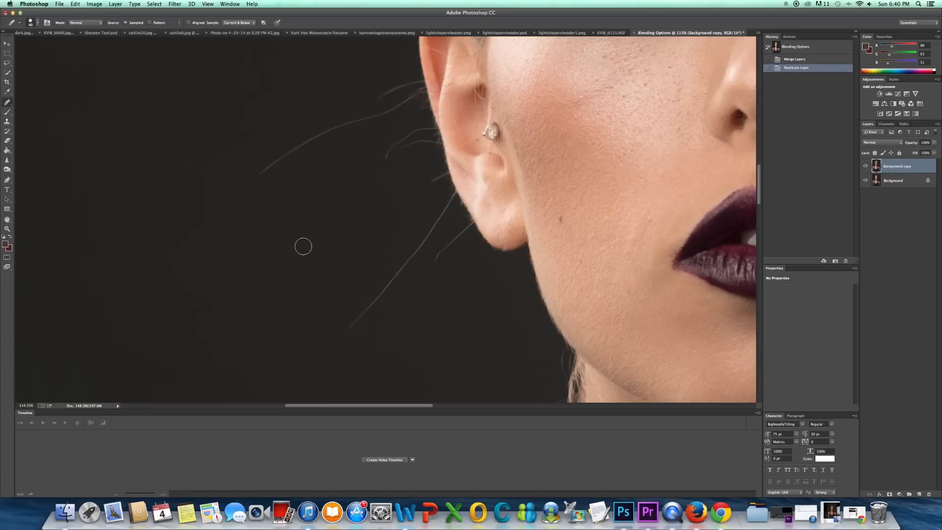
{"action": "mouse_move", "coordinate": [302, 244]}
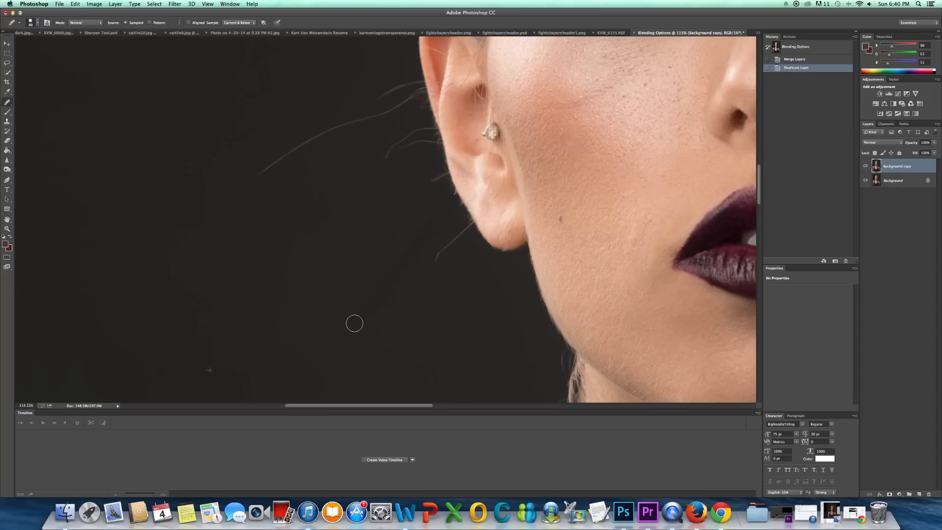
Heal away the long stray hair strand hanging below the ear with the Spot Healing Brush
{"action": "left_click_drag", "start_coordinate": [354, 323], "coordinate": [304, 380]}
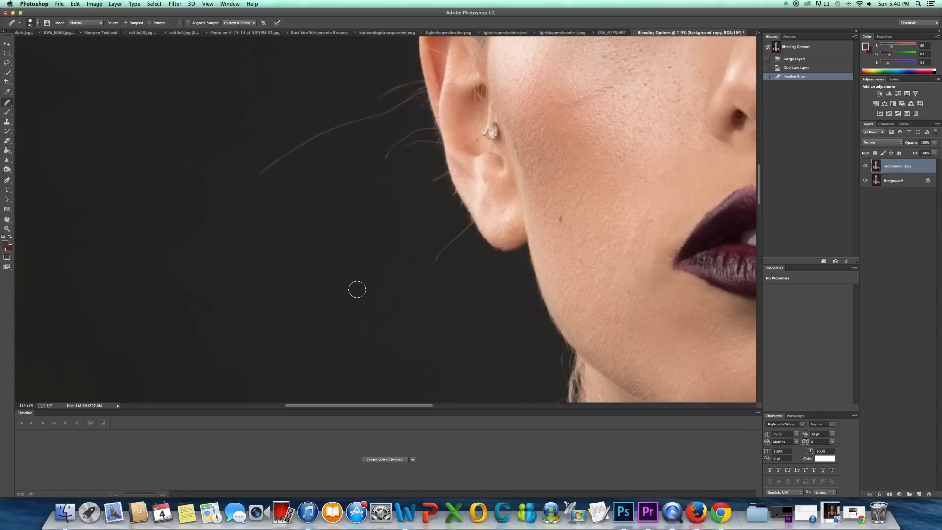
{"action": "mouse_move", "coordinate": [446, 248]}
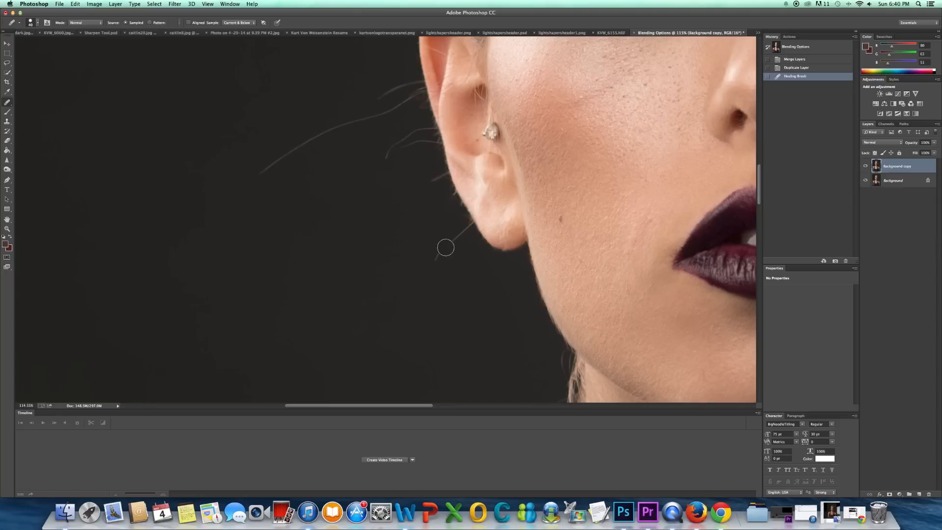
{"action": "mouse_move", "coordinate": [451, 261]}
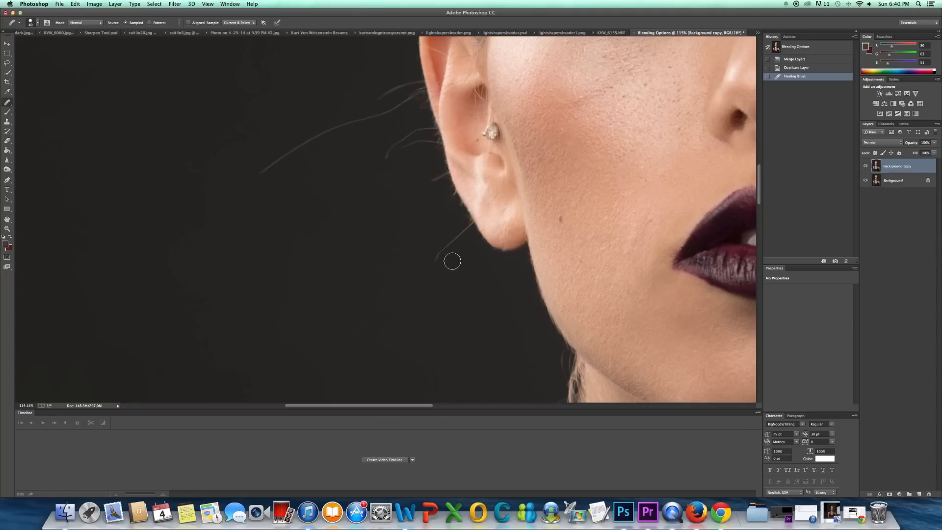
{"action": "mouse_move", "coordinate": [427, 212]}
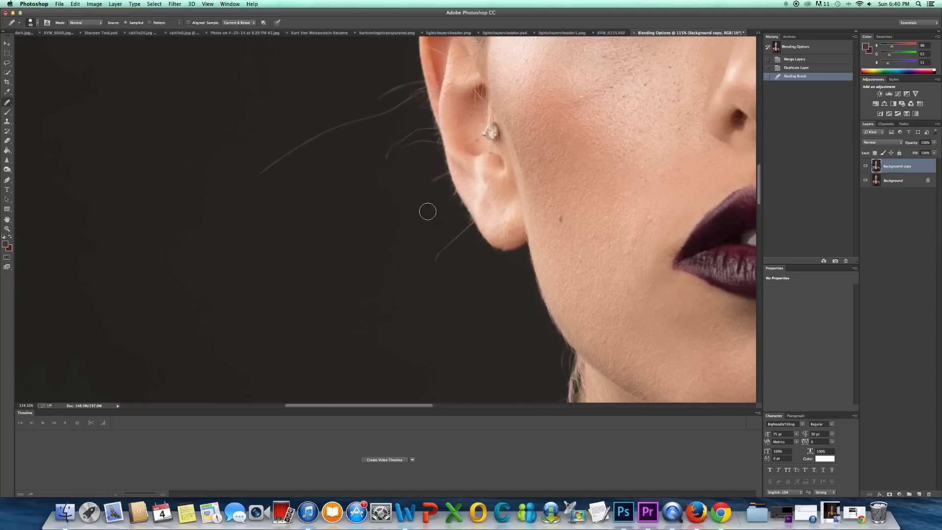
{"action": "mouse_move", "coordinate": [463, 243]}
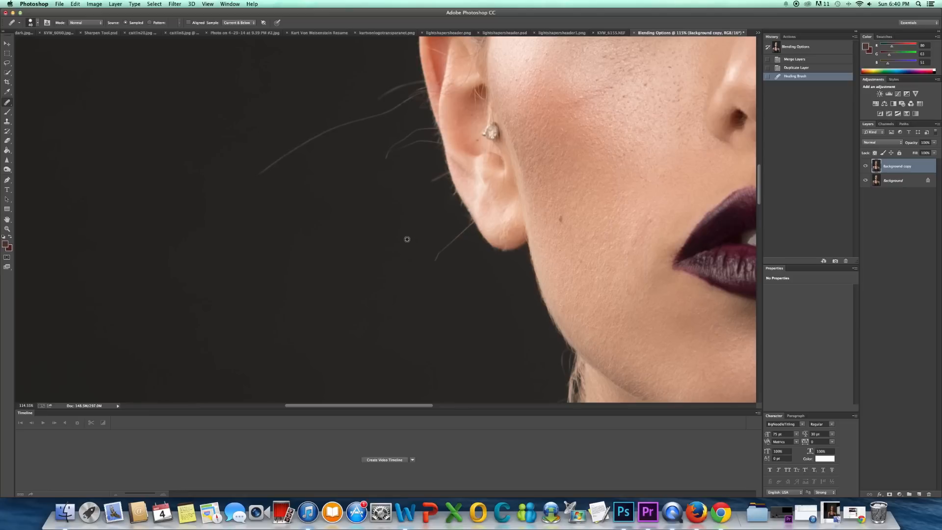
{"action": "mouse_move", "coordinate": [422, 237]}
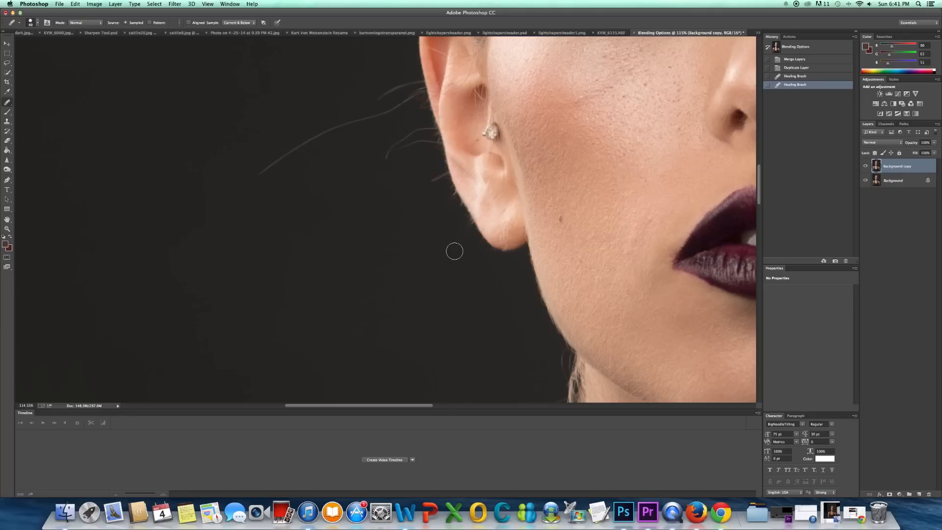
{"action": "mouse_move", "coordinate": [462, 247]}
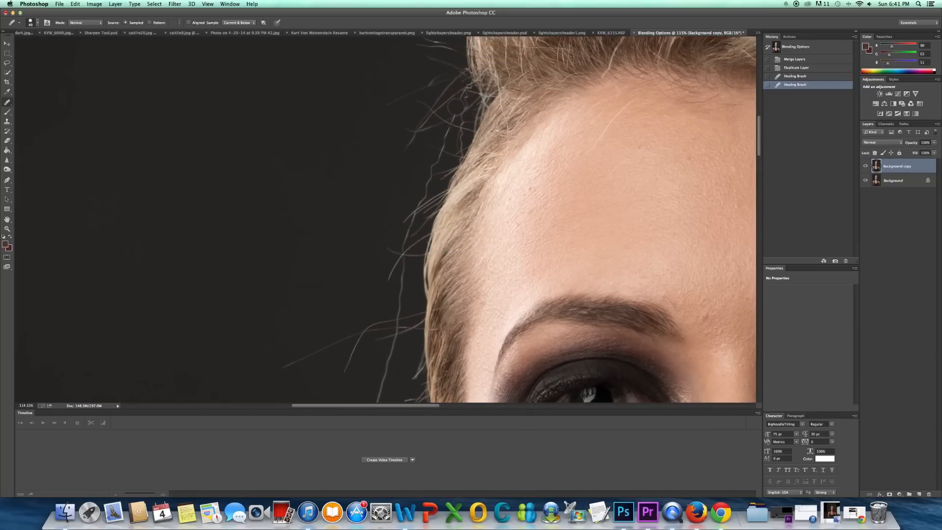
{"action": "mouse_move", "coordinate": [434, 147]}
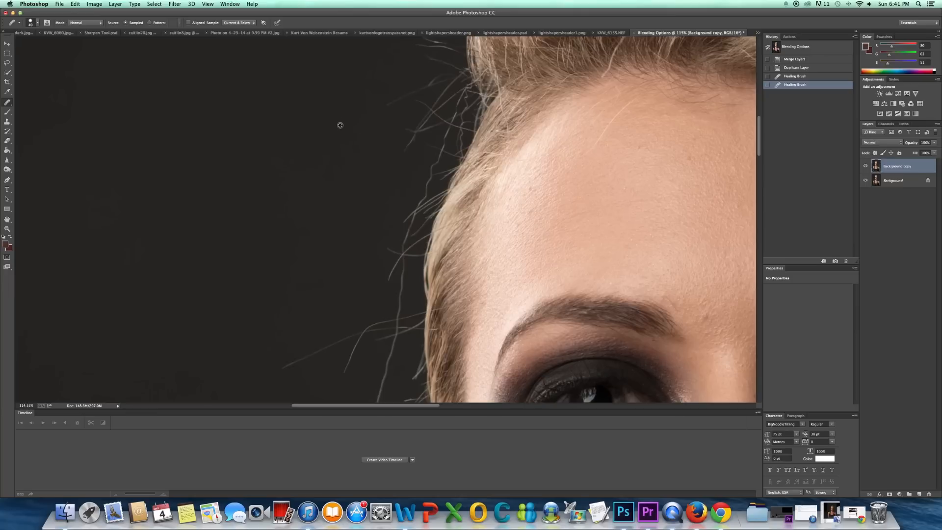
{"action": "mouse_move", "coordinate": [446, 94]}
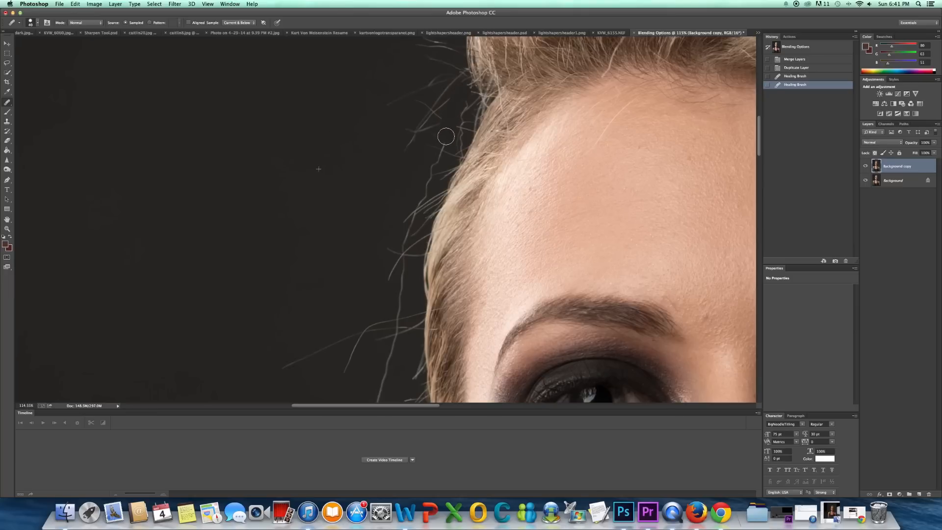
Heal two strands off the hairline, then revert History to the first Healing Brush state
{"action": "left_click_drag", "start_coordinate": [445, 136], "coordinate": [393, 230]}
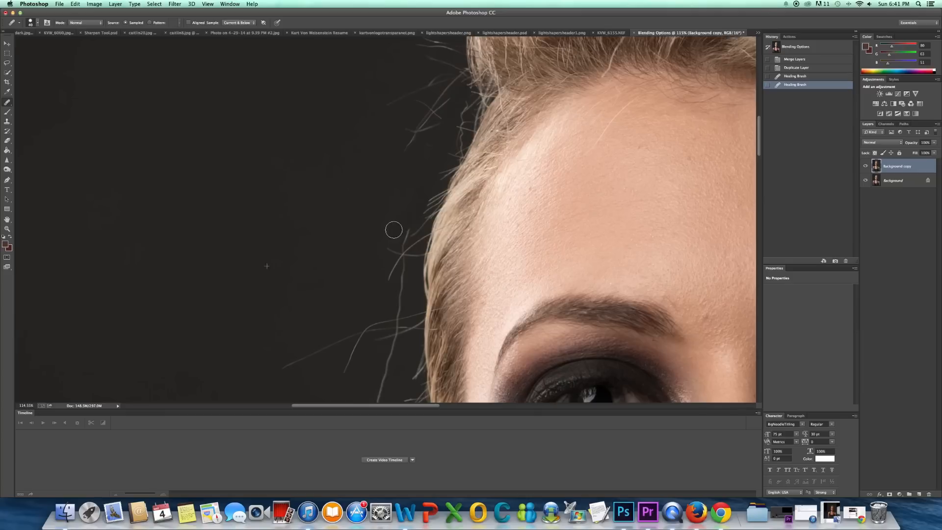
{"action": "left_click_drag", "start_coordinate": [393, 230], "coordinate": [473, 76]}
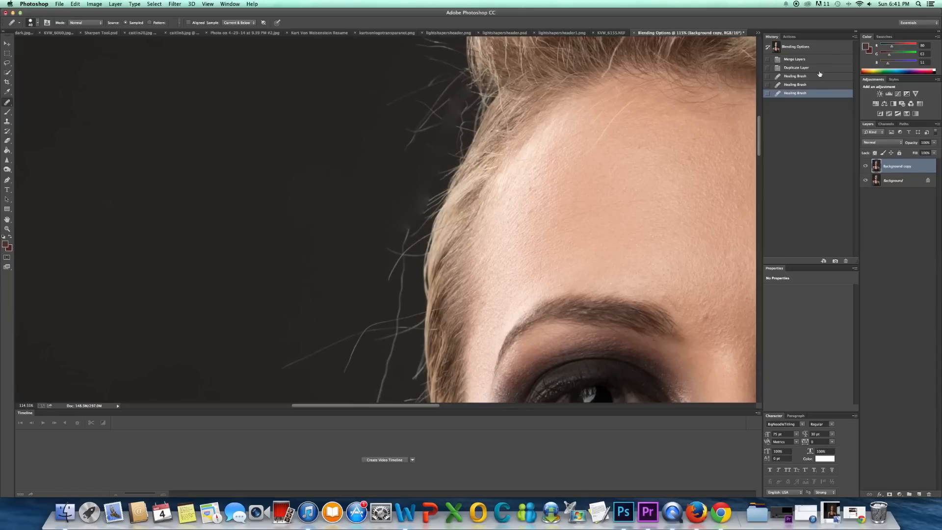
{"action": "left_click", "coordinate": [795, 68]}
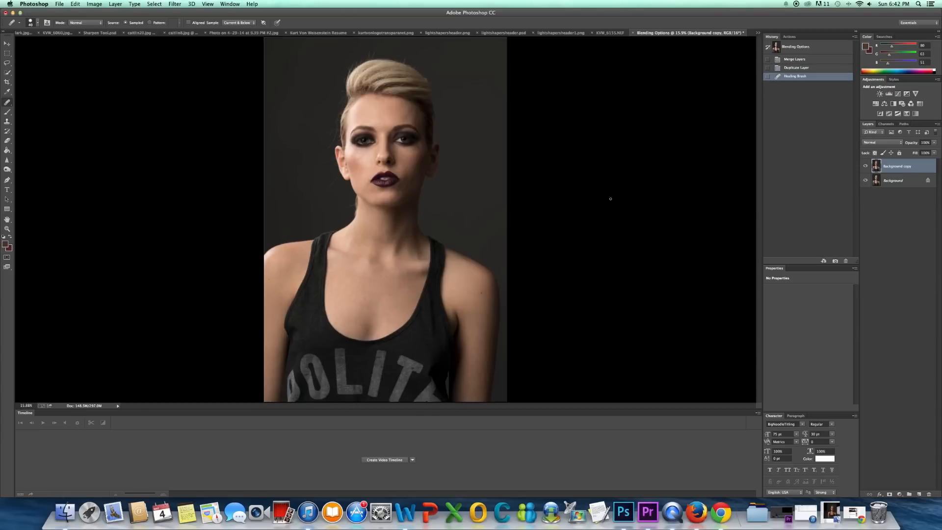
Apply Filter > Noise > Dust & Scratches with Radius 25 pixels and Threshold 0
{"action": "left_click", "coordinate": [175, 3]}
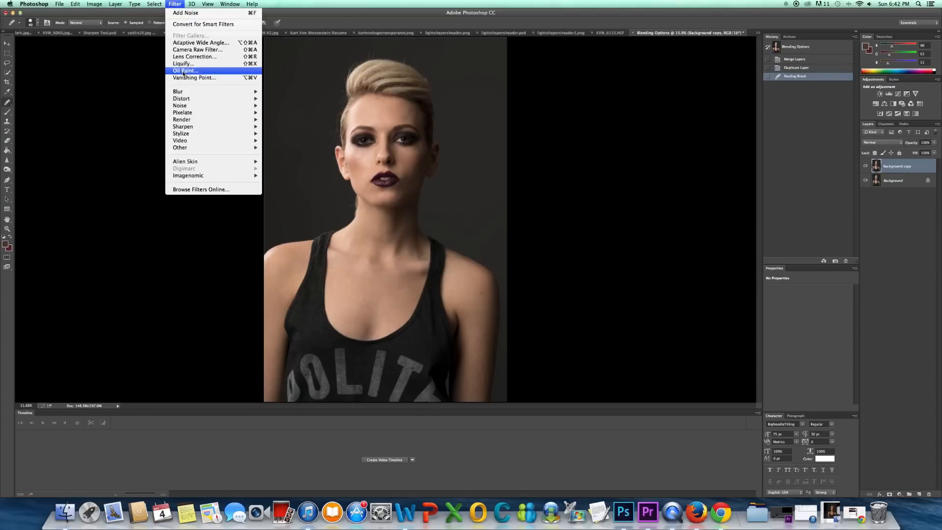
{"action": "mouse_move", "coordinate": [179, 105]}
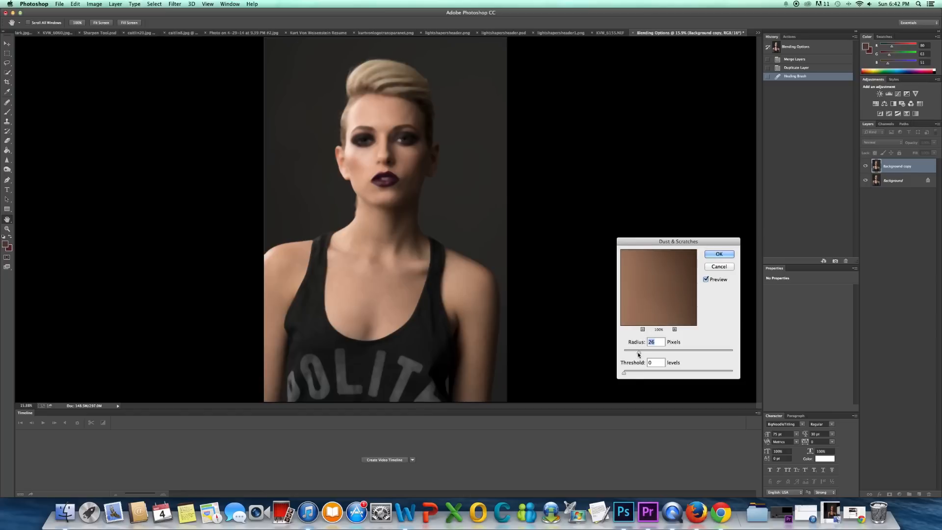
{"action": "left_click_drag", "start_coordinate": [638, 349], "coordinate": [628, 349]}
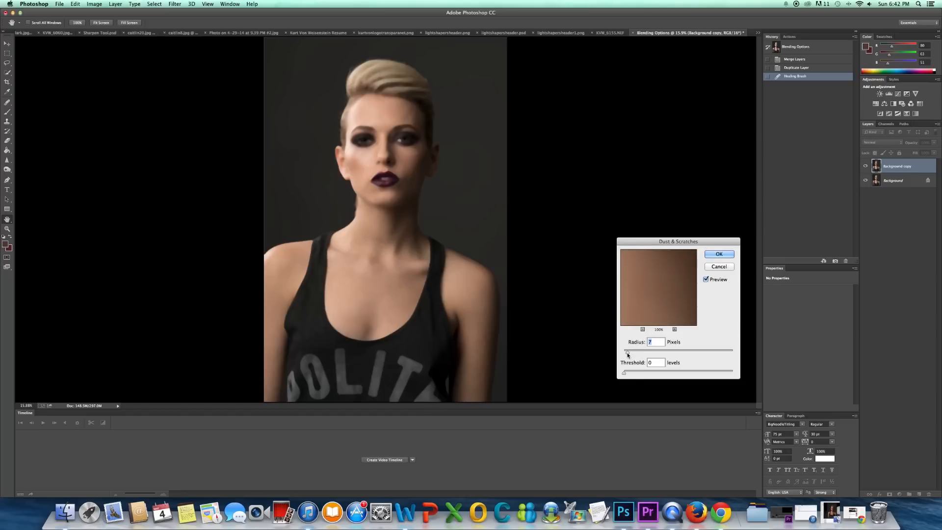
{"action": "left_click_drag", "start_coordinate": [628, 350], "coordinate": [623, 351]}
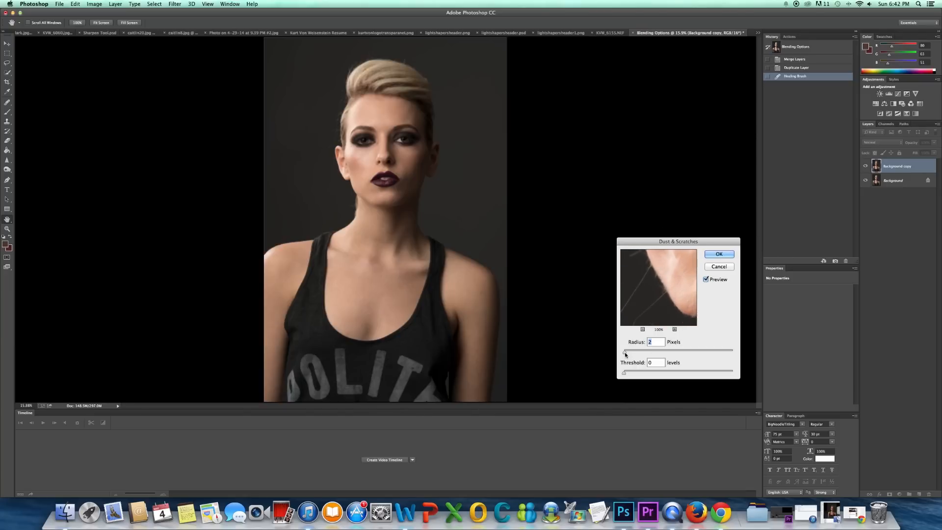
{"action": "left_click_drag", "start_coordinate": [625, 352], "coordinate": [627, 351]}
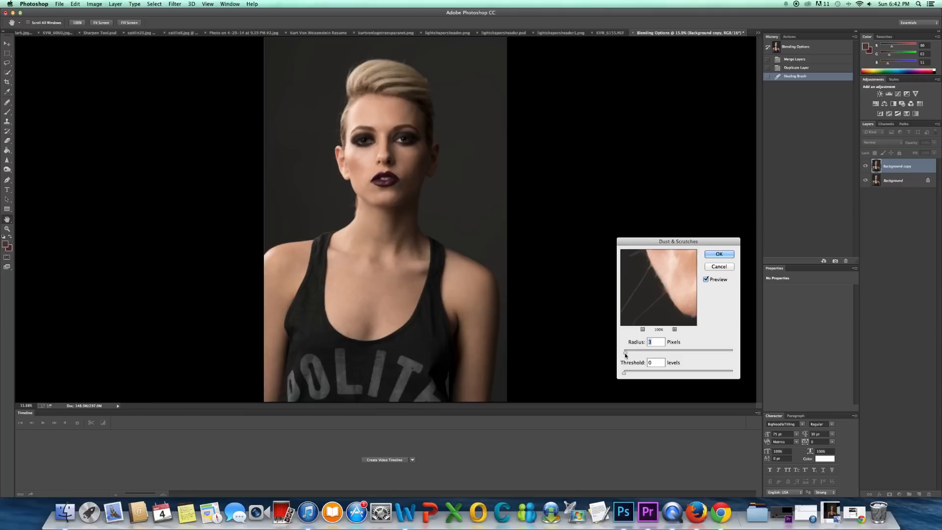
{"action": "left_click_drag", "start_coordinate": [625, 351], "coordinate": [661, 352]}
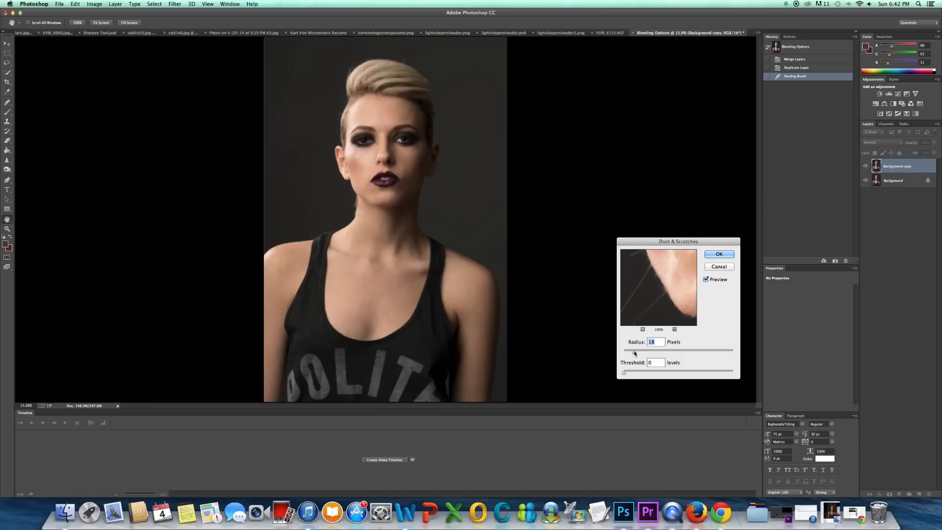
{"action": "left_click_drag", "start_coordinate": [631, 353], "coordinate": [637, 353]}
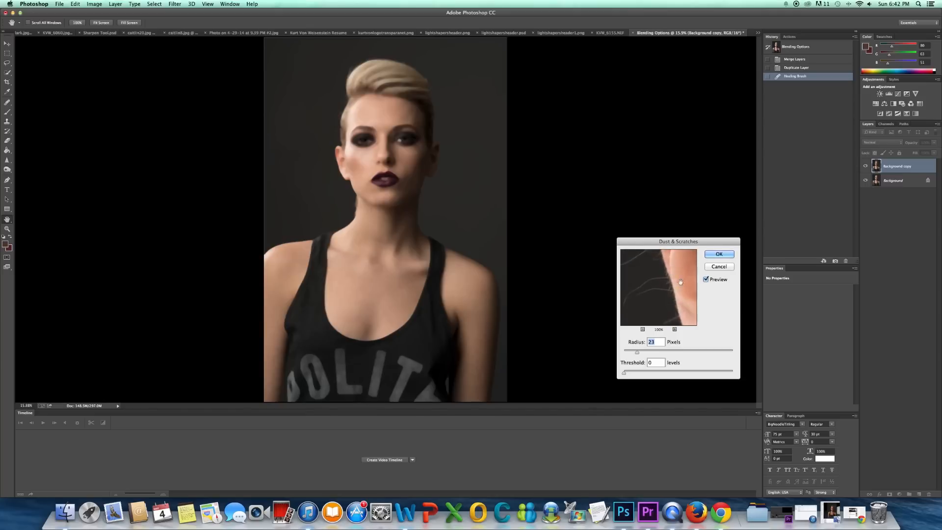
{"action": "left_click", "coordinate": [642, 330]}
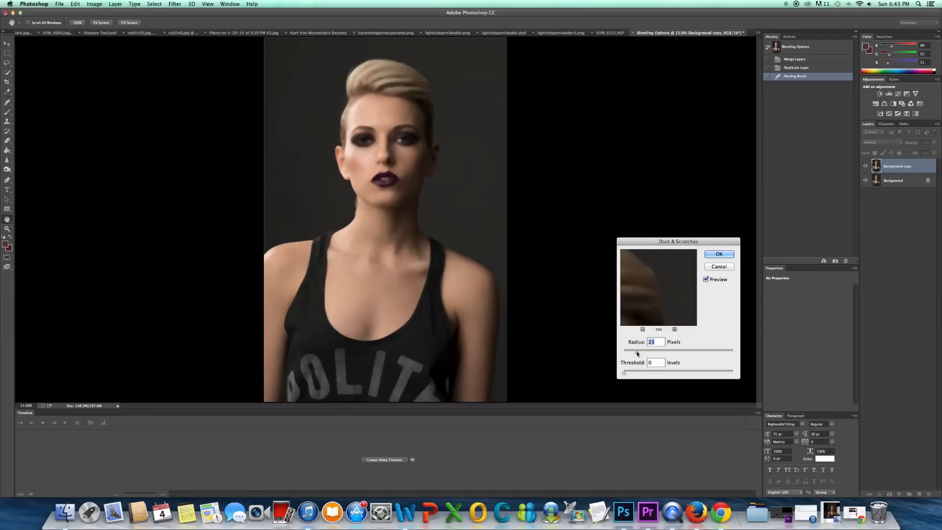
{"action": "left_click_drag", "start_coordinate": [636, 351], "coordinate": [639, 351]}
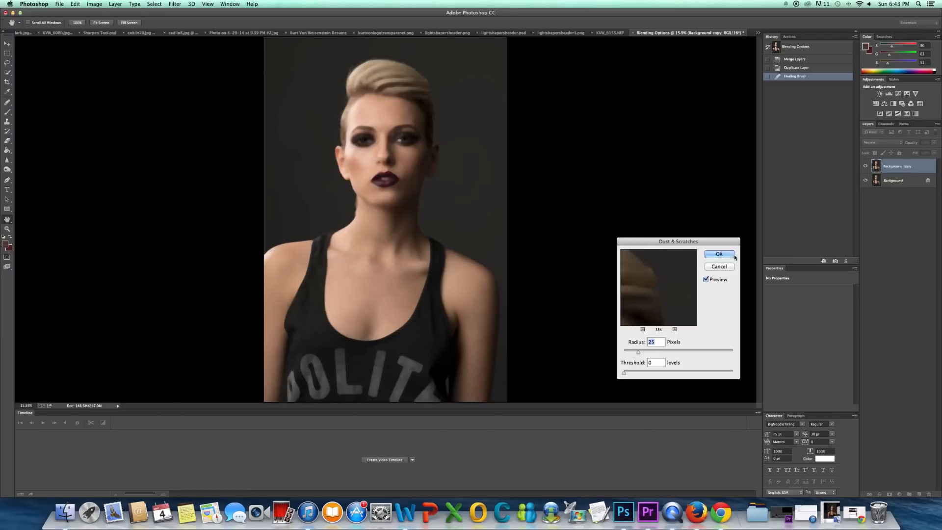
{"action": "left_click", "coordinate": [718, 253]}
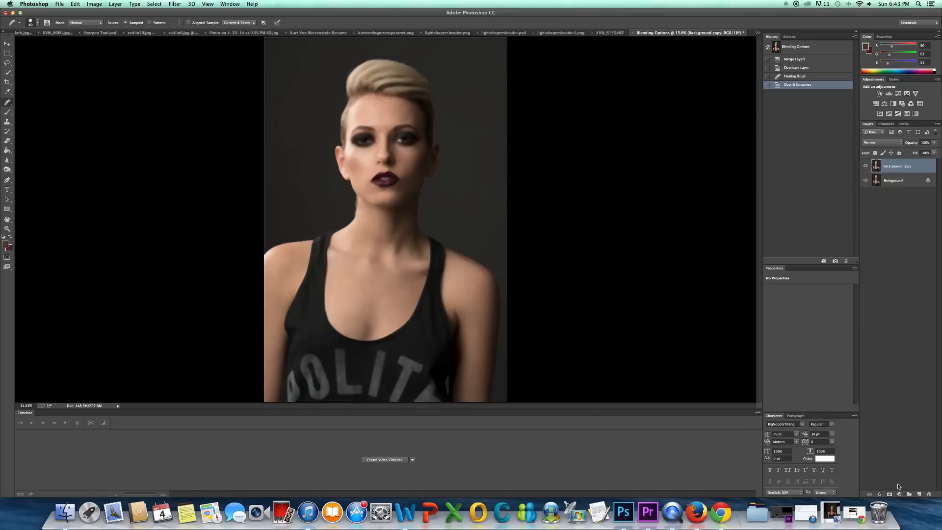
Add a layer mask to the blurred Background copy layer
{"action": "left_click", "coordinate": [889, 493]}
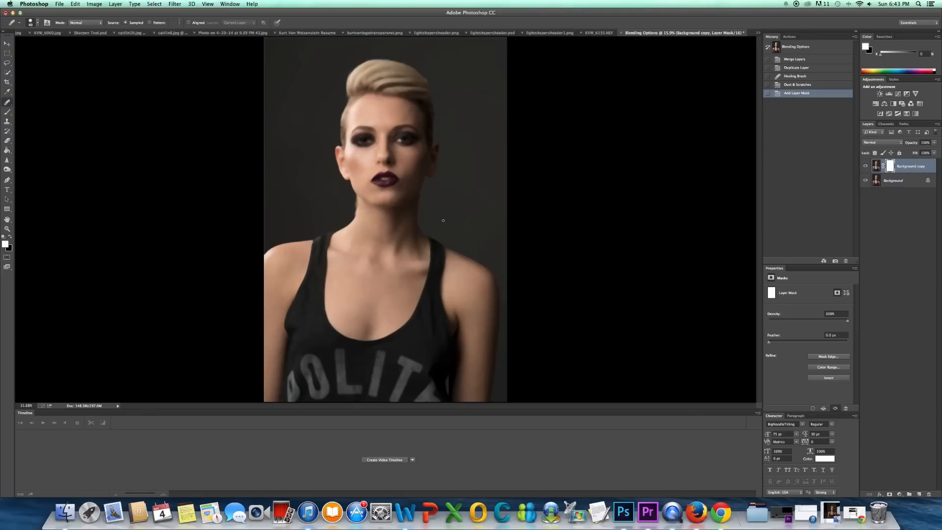
{"action": "mouse_move", "coordinate": [456, 223]}
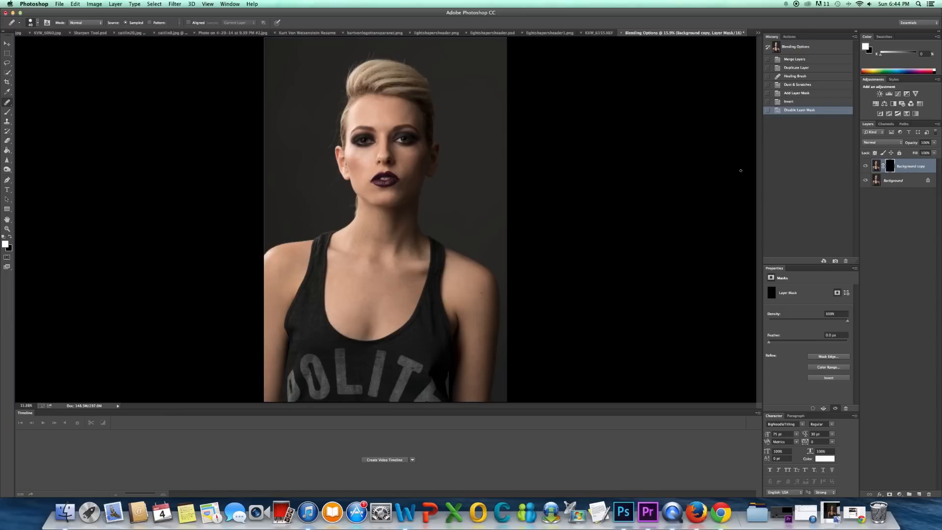
{"action": "mouse_move", "coordinate": [291, 196]}
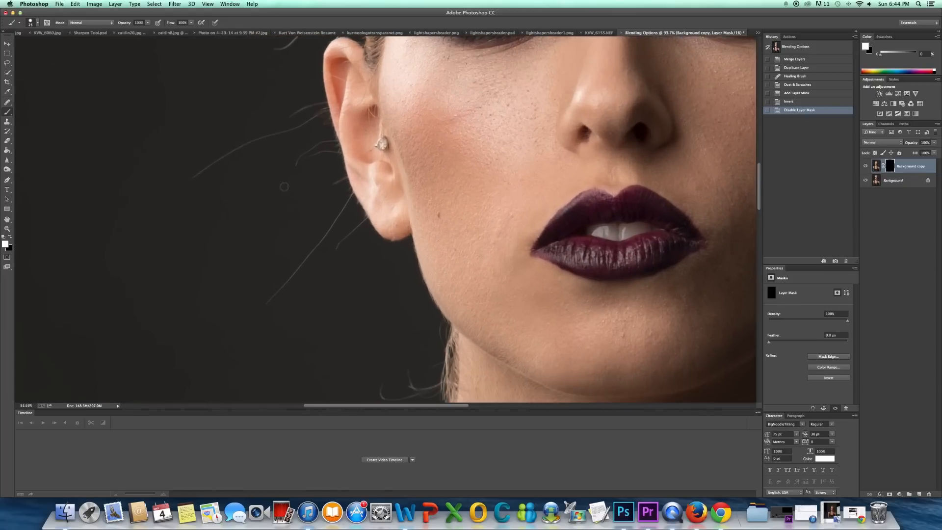
{"action": "mouse_move", "coordinate": [508, 100]}
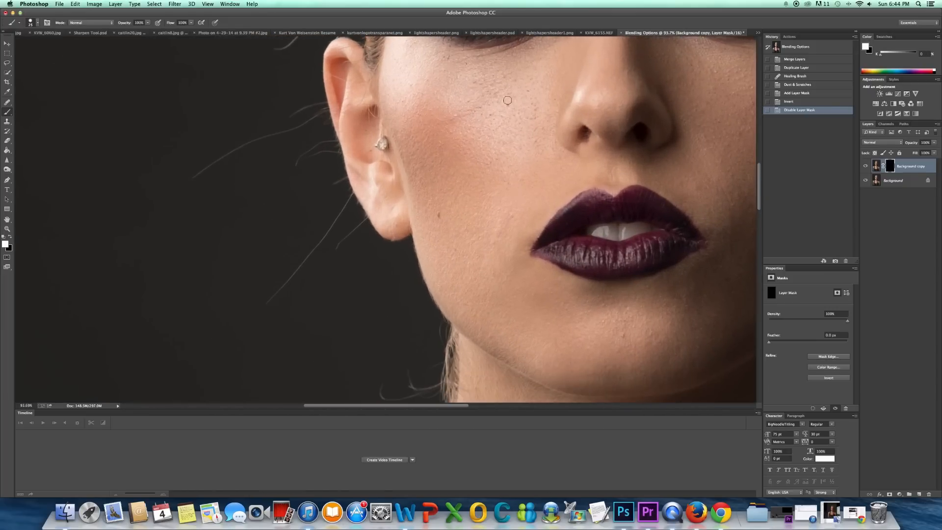
{"action": "mouse_move", "coordinate": [360, 215]}
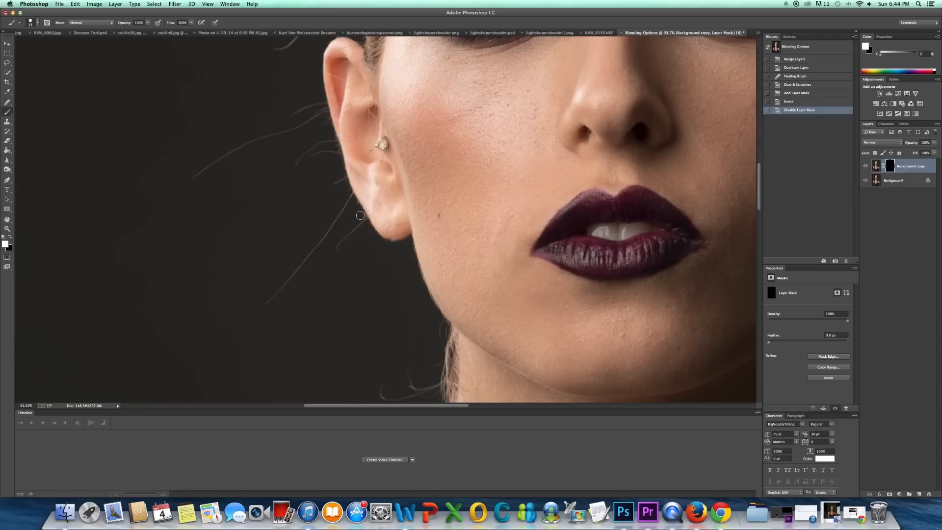
{"action": "mouse_move", "coordinate": [263, 306]}
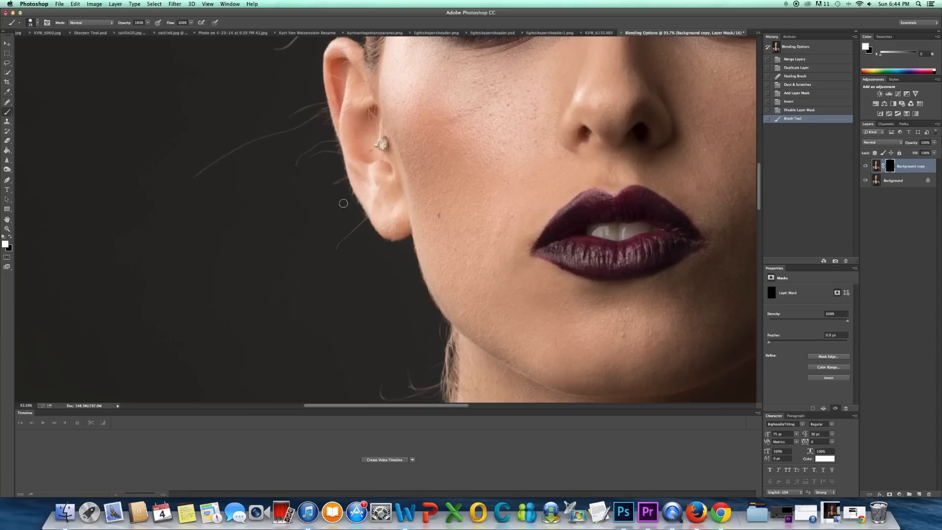
Brush white on the inverted mask over flyaway hairs beside the ear and along the forehead hairline
{"action": "left_click_drag", "start_coordinate": [343, 203], "coordinate": [357, 228]}
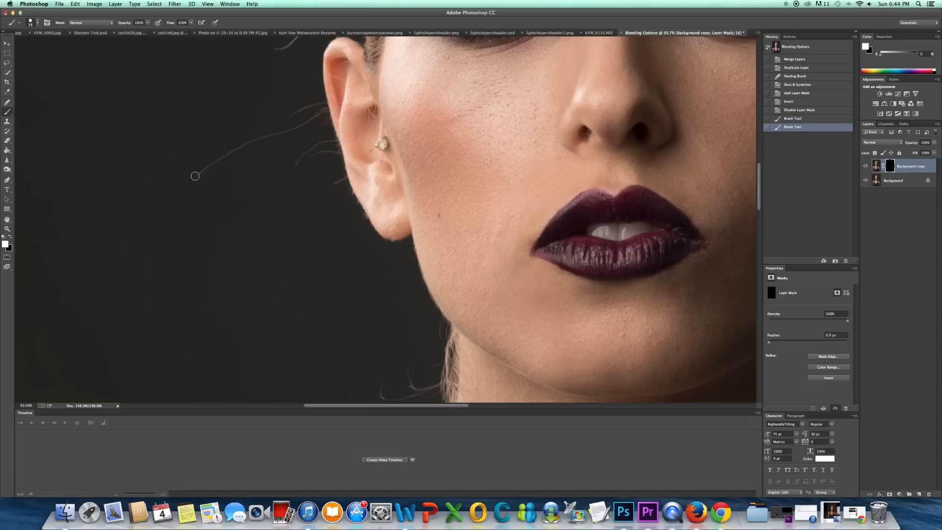
{"action": "left_click_drag", "start_coordinate": [195, 175], "coordinate": [321, 103]}
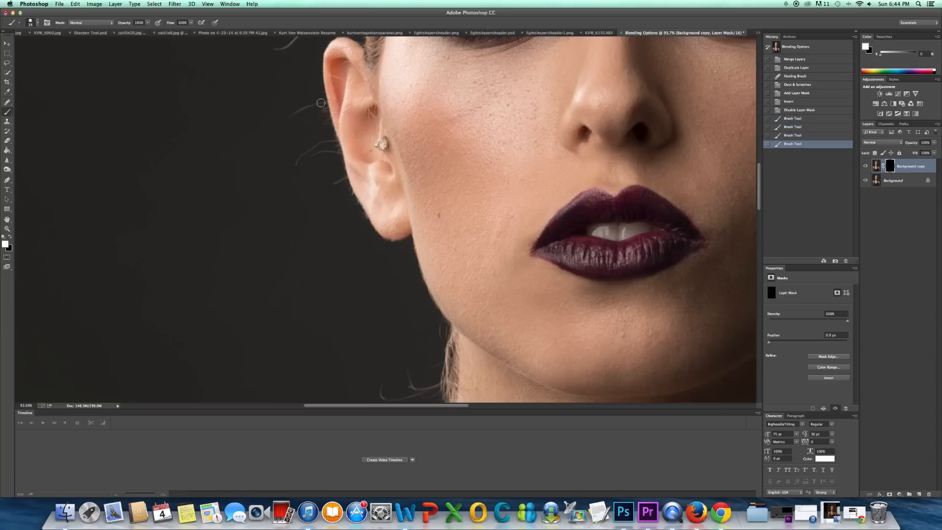
{"action": "left_click_drag", "start_coordinate": [321, 103], "coordinate": [323, 149]}
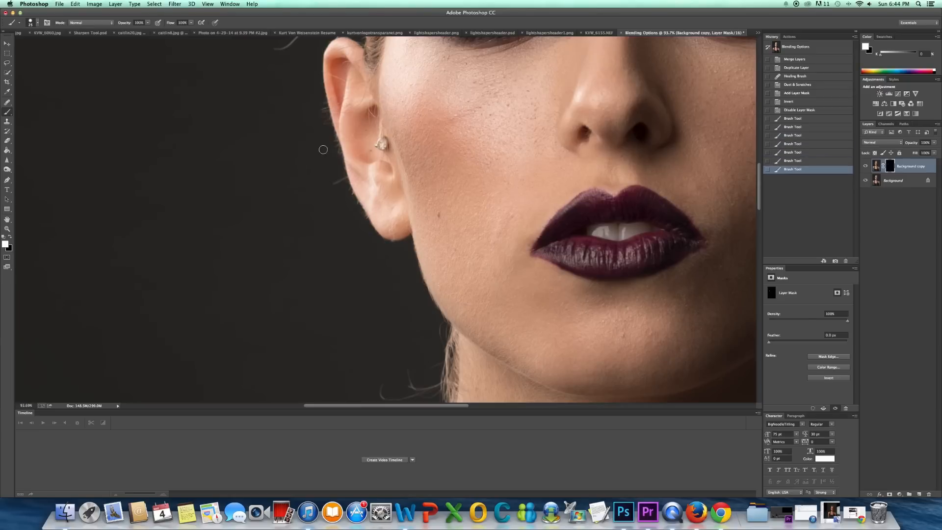
{"action": "left_click_drag", "start_coordinate": [323, 149], "coordinate": [341, 247]}
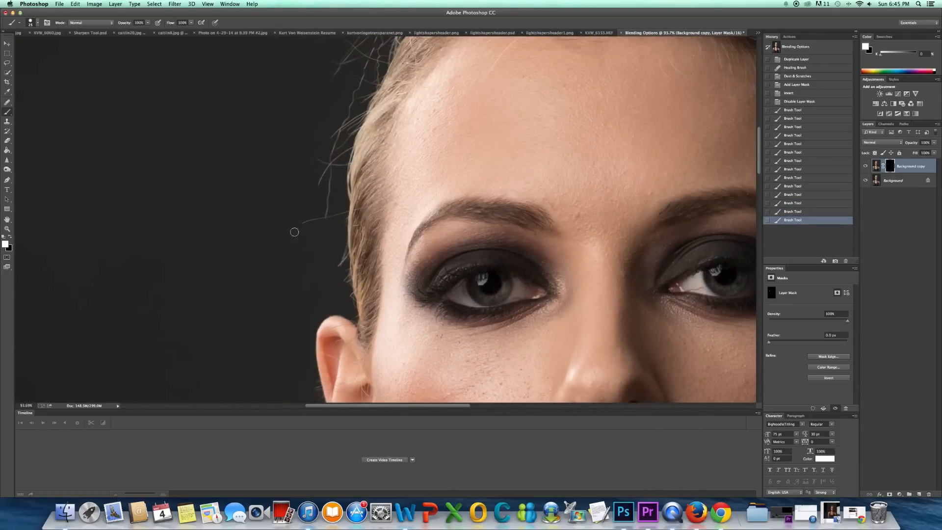
{"action": "left_click_drag", "start_coordinate": [294, 231], "coordinate": [356, 128]}
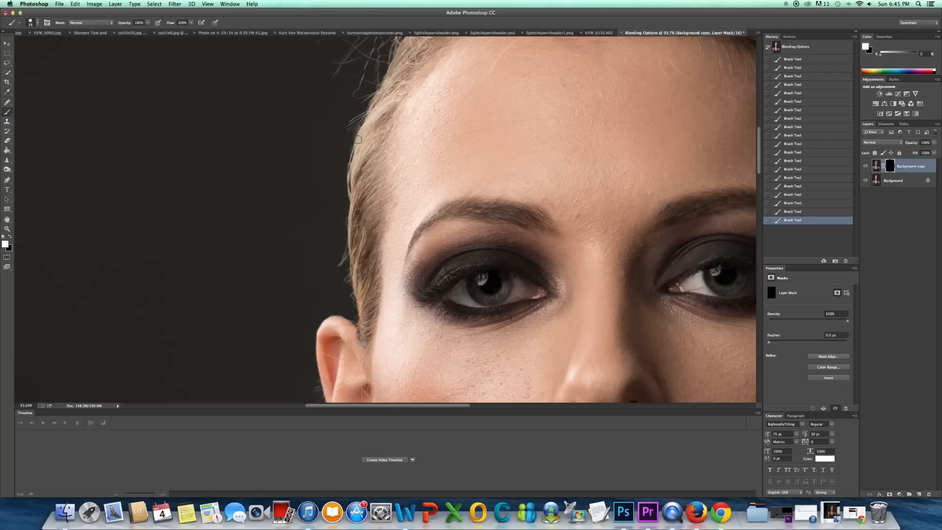
{"action": "mouse_move", "coordinate": [346, 156]}
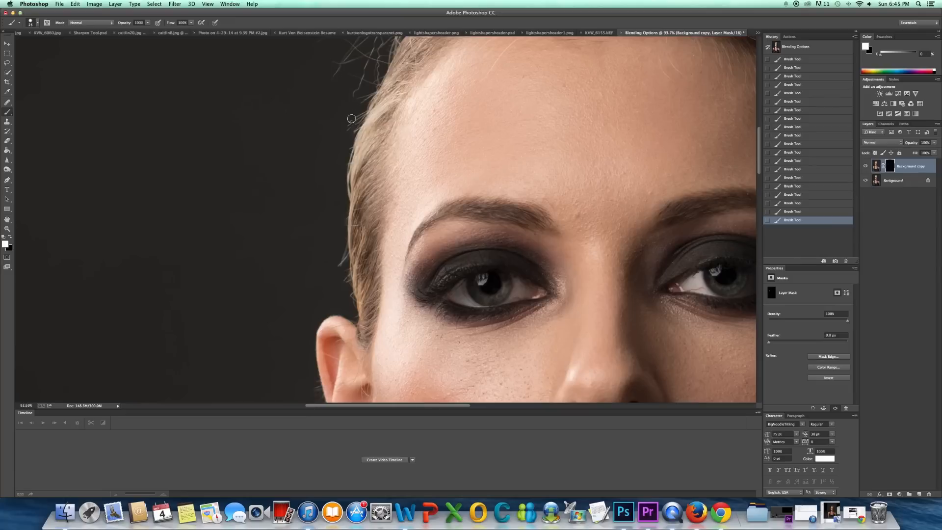
{"action": "mouse_move", "coordinate": [357, 112]}
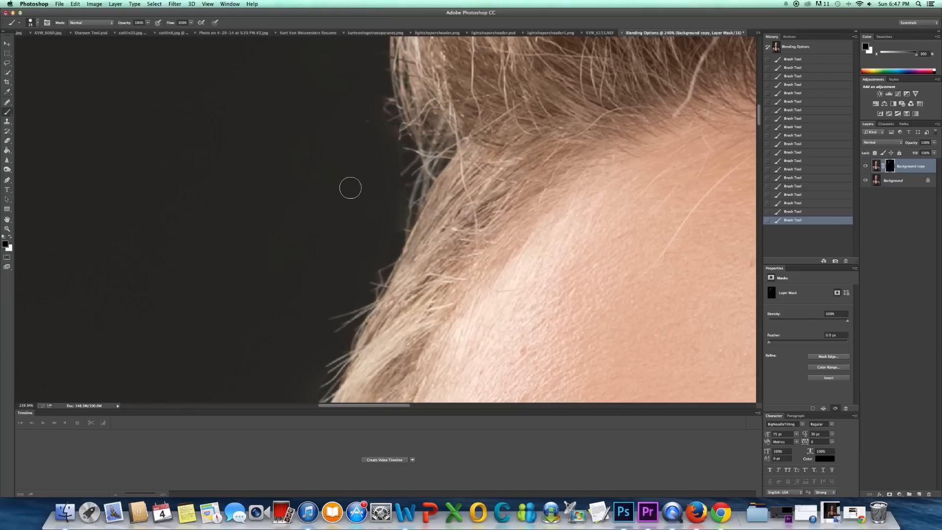
{"action": "mouse_move", "coordinate": [256, 83]}
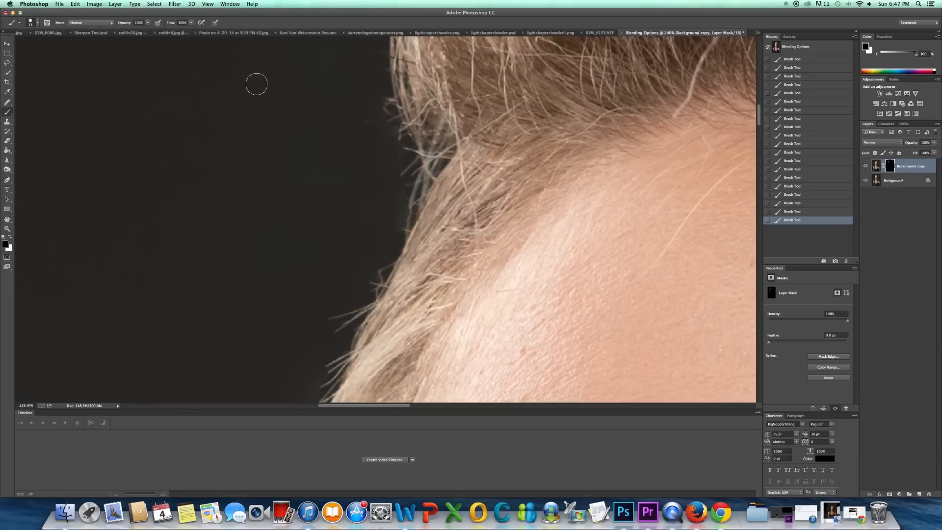
{"action": "mouse_move", "coordinate": [296, 232]}
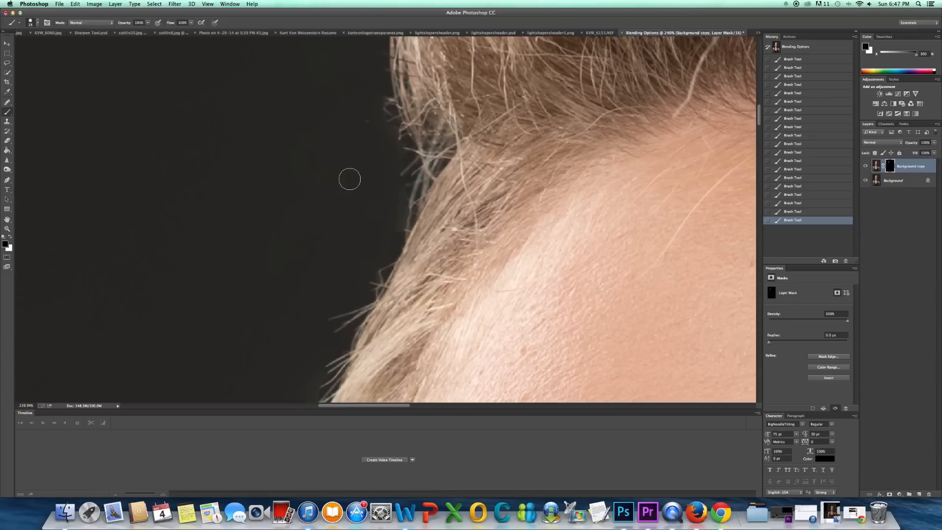
{"action": "mouse_move", "coordinate": [306, 229]}
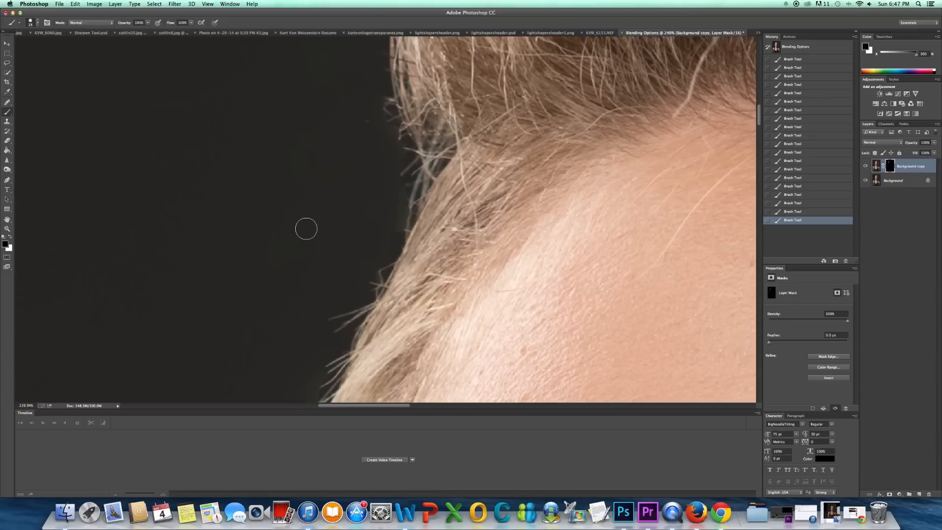
{"action": "mouse_move", "coordinate": [319, 191]}
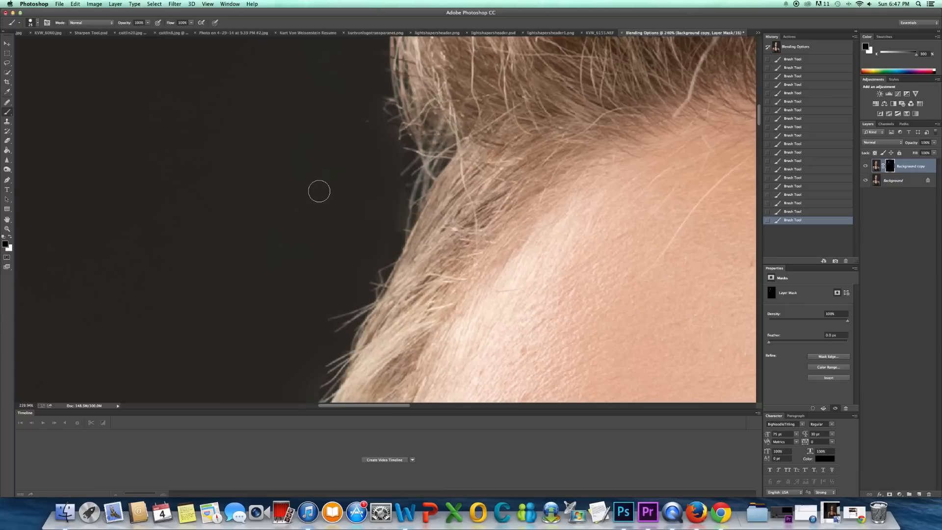
{"action": "mouse_move", "coordinate": [210, 233]}
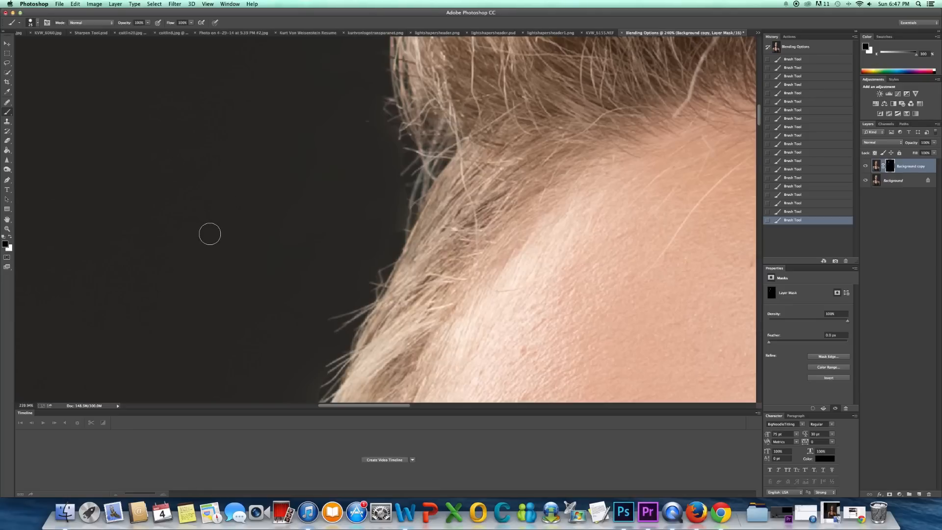
{"action": "mouse_move", "coordinate": [377, 173]}
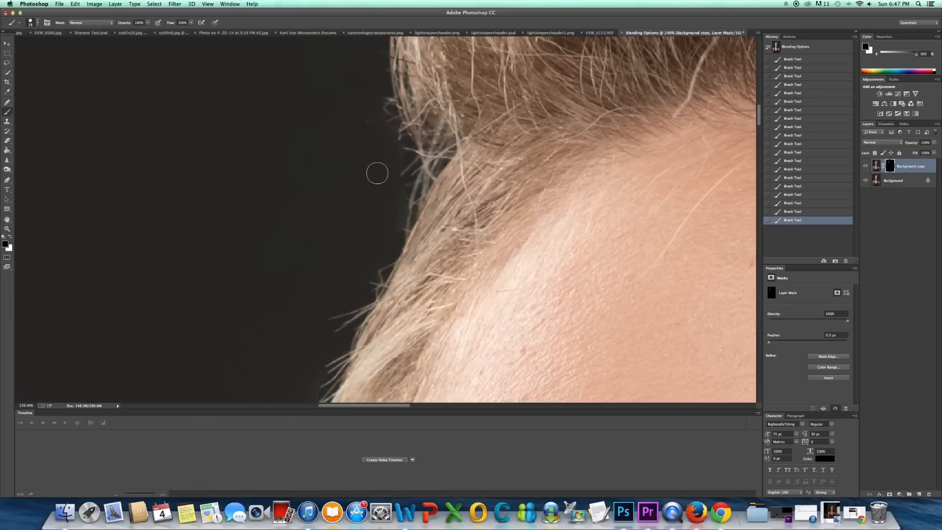
{"action": "mouse_move", "coordinate": [385, 200]}
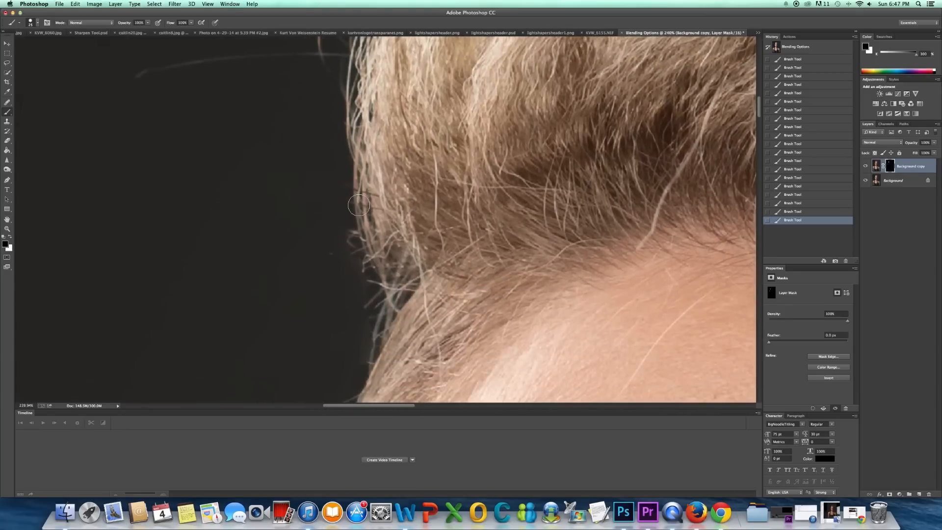
{"action": "mouse_move", "coordinate": [270, 285]}
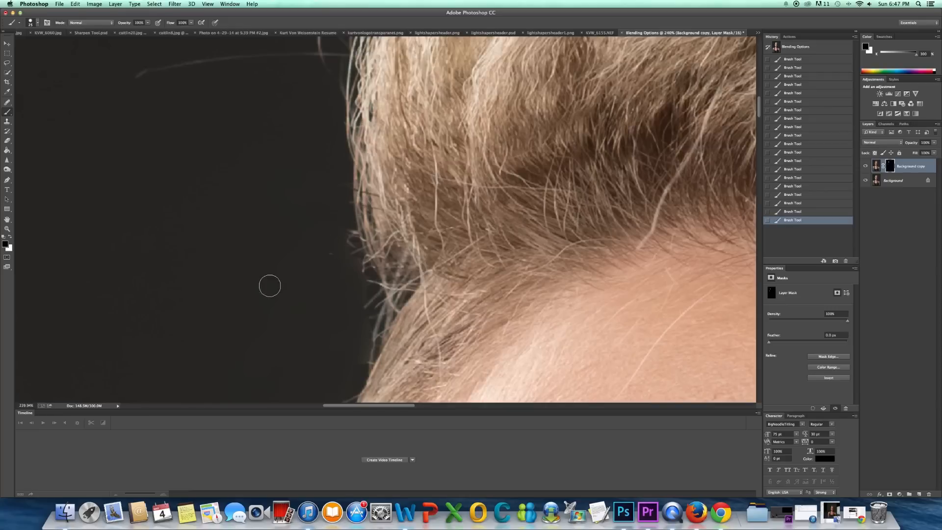
{"action": "mouse_move", "coordinate": [331, 293]}
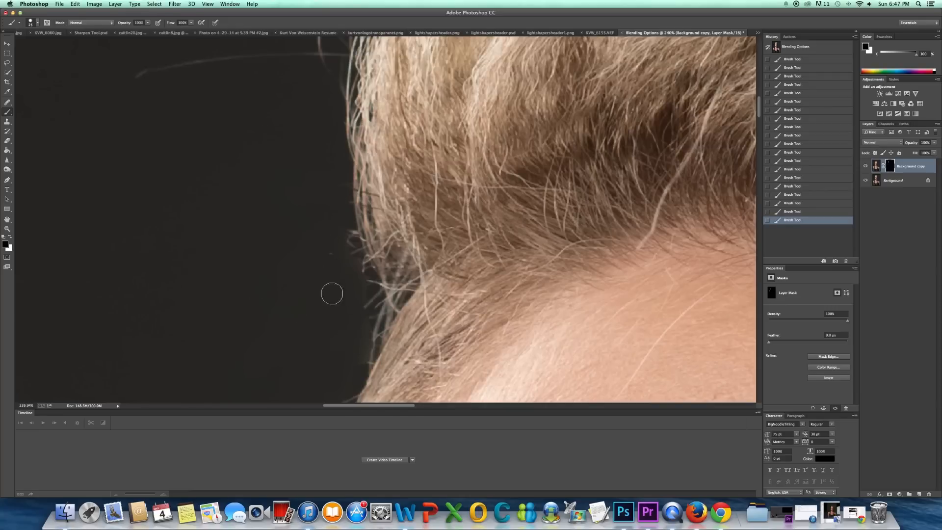
{"action": "mouse_move", "coordinate": [334, 296]}
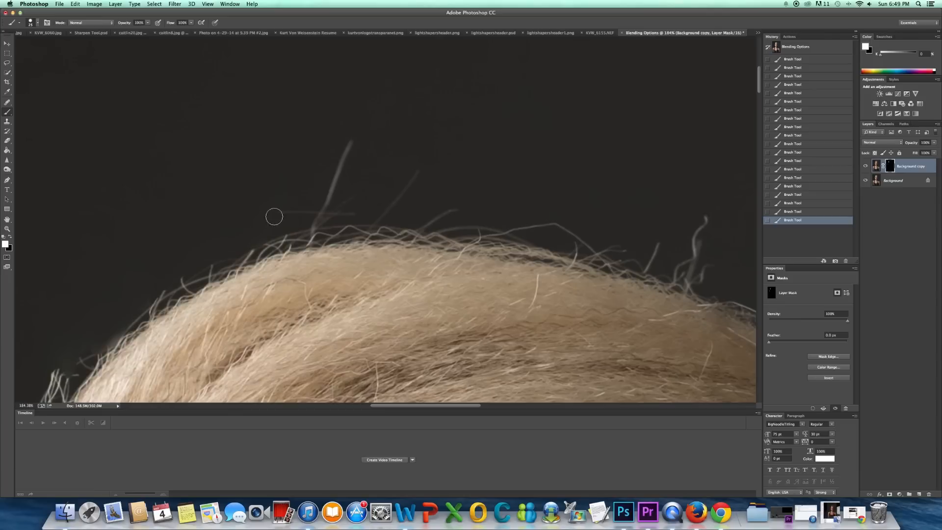
Brush the mask over stray hairs across the crown, then zoom out to check the face edges
{"action": "left_click_drag", "start_coordinate": [273, 216], "coordinate": [567, 219]}
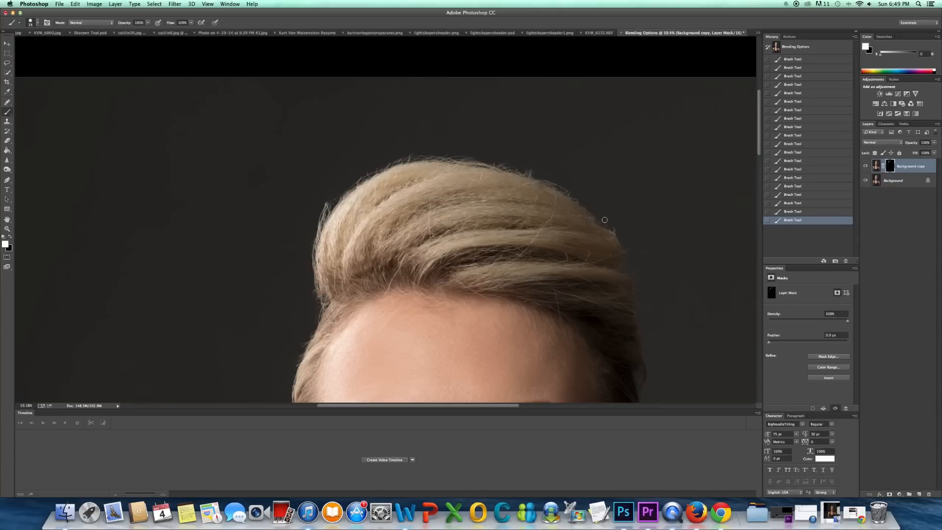
{"action": "mouse_move", "coordinate": [613, 304]}
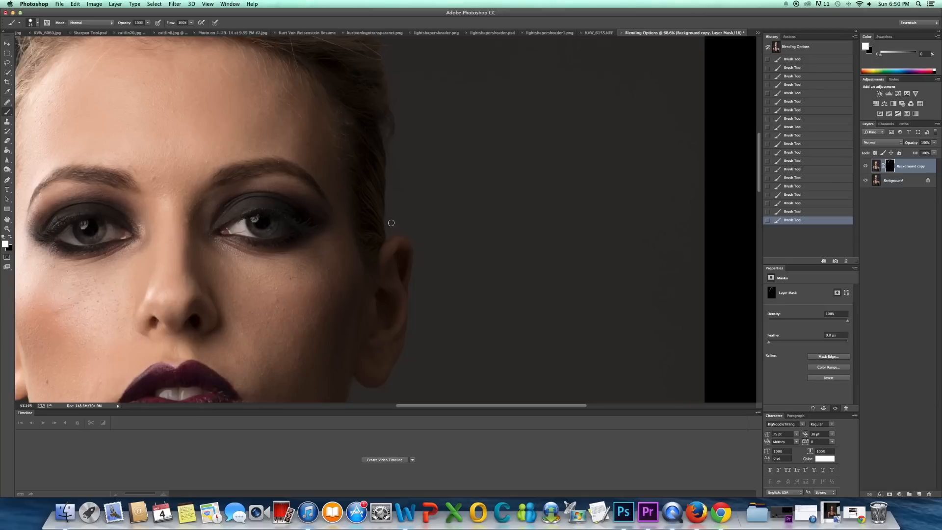
{"action": "mouse_move", "coordinate": [438, 255]}
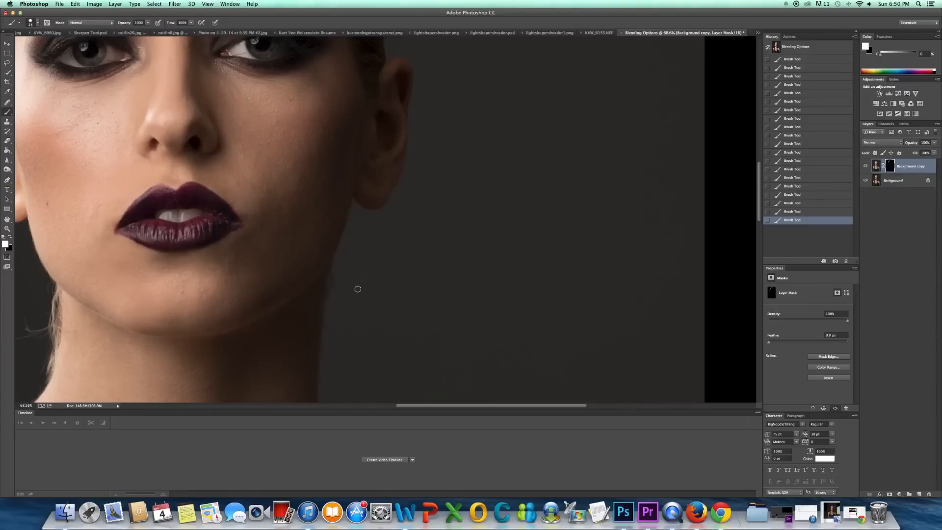
{"action": "mouse_move", "coordinate": [407, 171]}
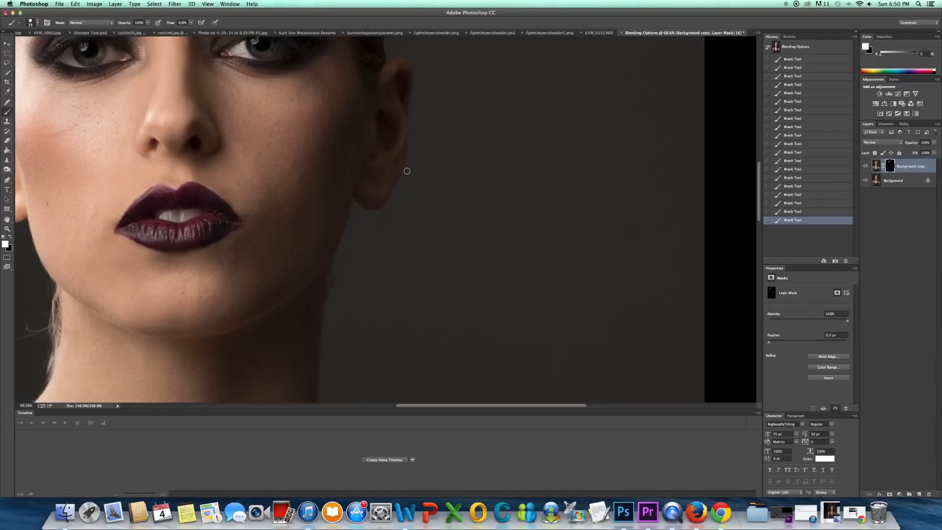
{"action": "scroll", "scroll_direction": "down", "scroll_amount": 3}
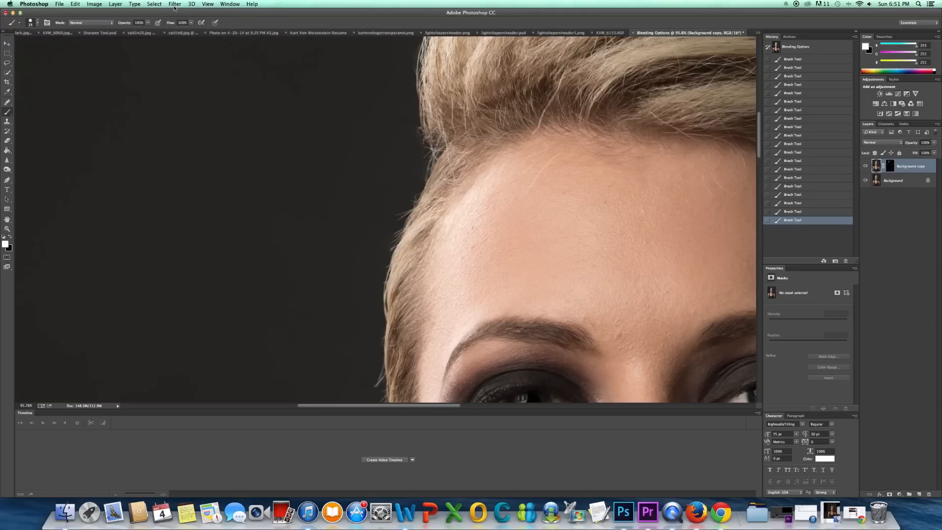
Apply Add Noise at Amount 0.5, Gaussian, with Monochromatic unchecked
{"action": "left_click", "coordinate": [175, 3]}
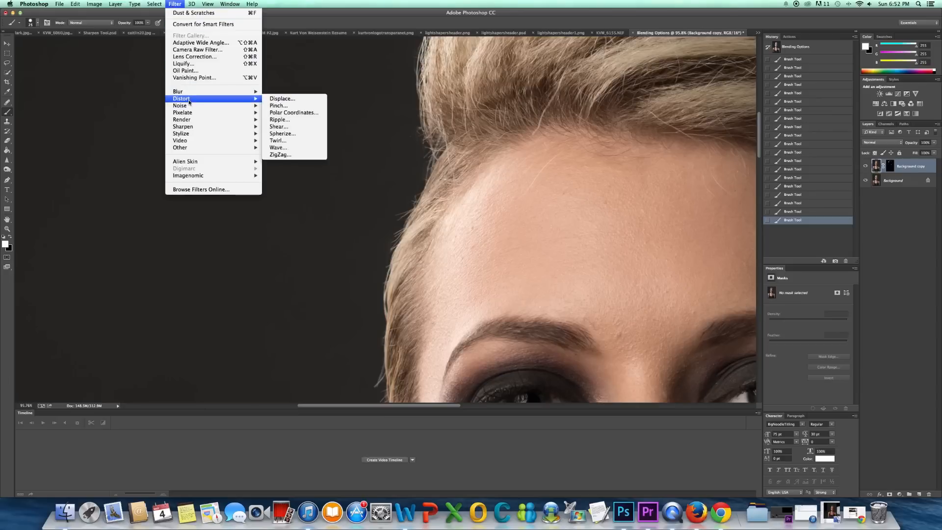
{"action": "mouse_move", "coordinate": [180, 105]}
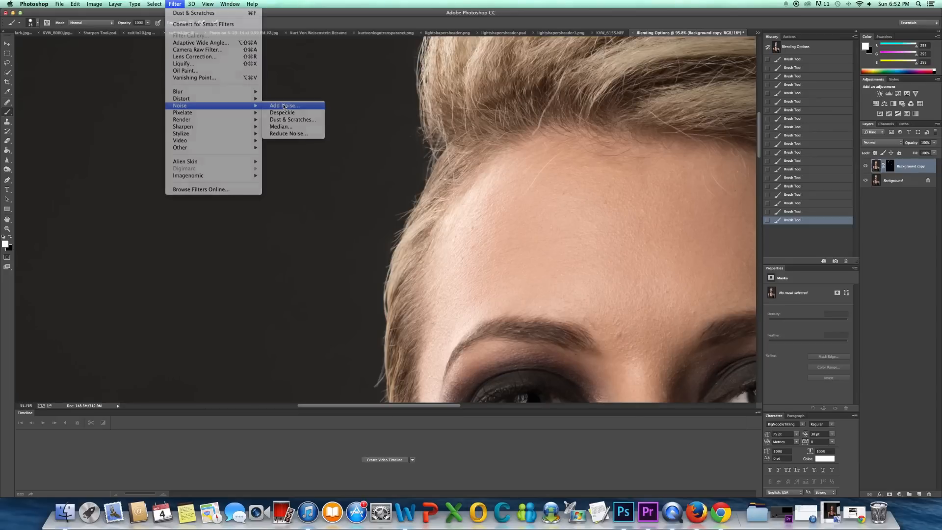
{"action": "left_click", "coordinate": [284, 106]}
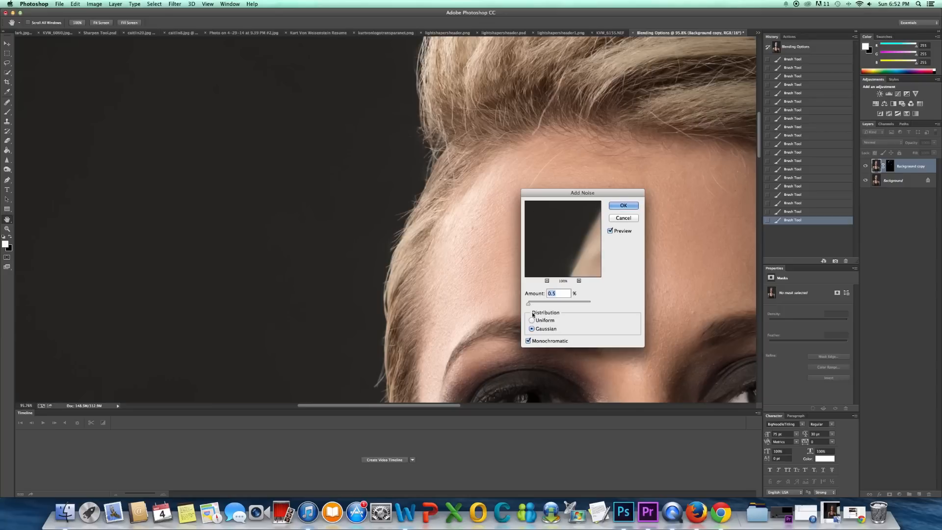
{"action": "left_click_drag", "start_coordinate": [528, 303], "coordinate": [539, 303]}
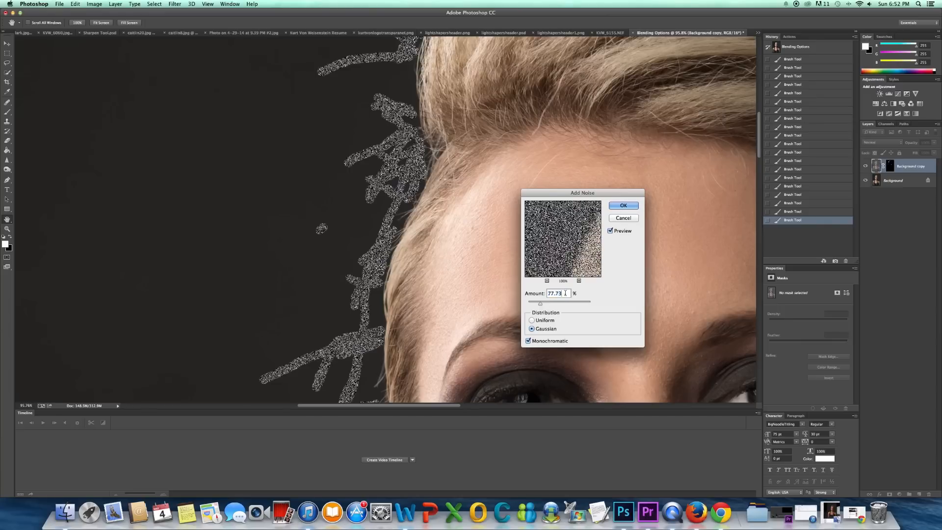
{"action": "type", "text": "0"}
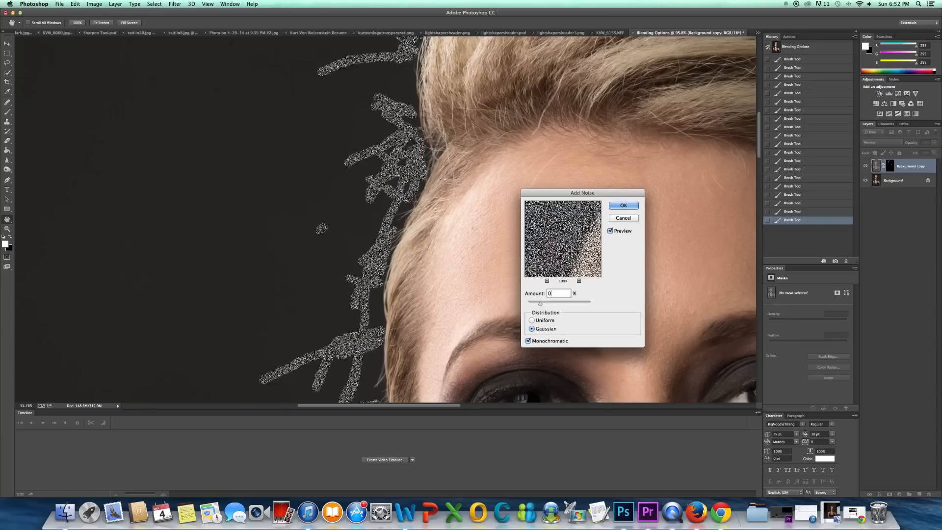
{"action": "type", "text": "0.5"}
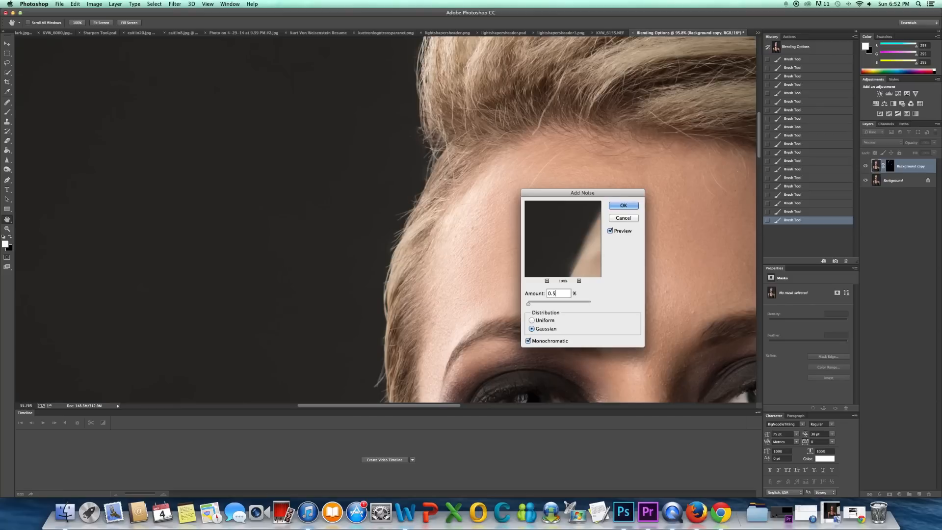
{"action": "left_click", "coordinate": [529, 340]}
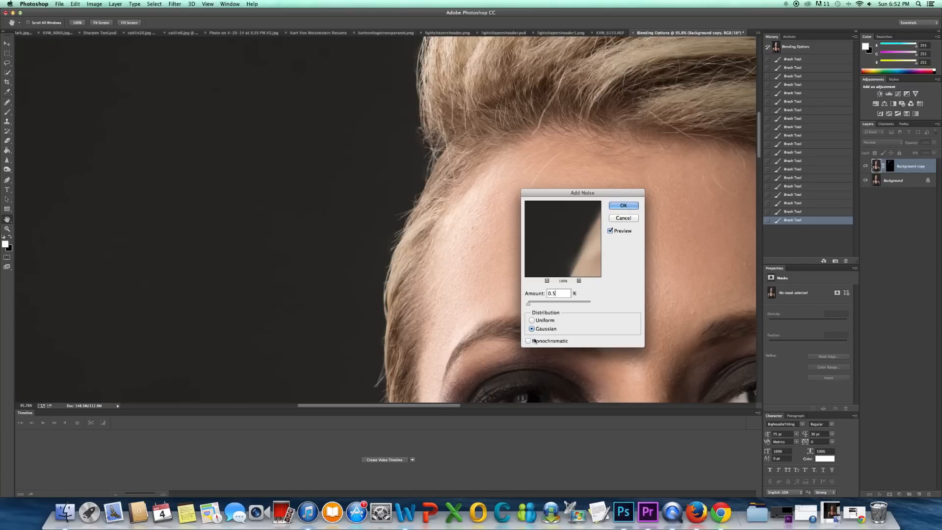
{"action": "left_click_drag", "start_coordinate": [528, 302], "coordinate": [534, 302]}
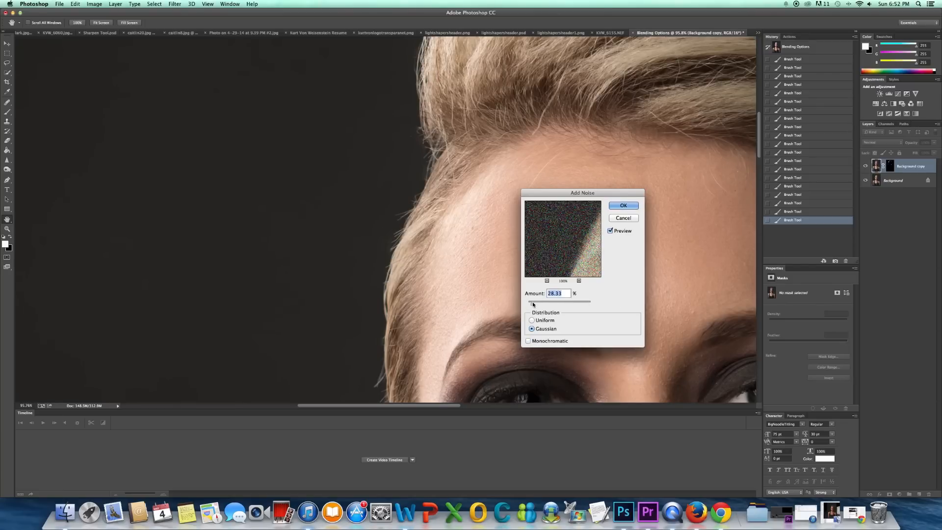
{"action": "left_click_drag", "start_coordinate": [534, 302], "coordinate": [531, 302]}
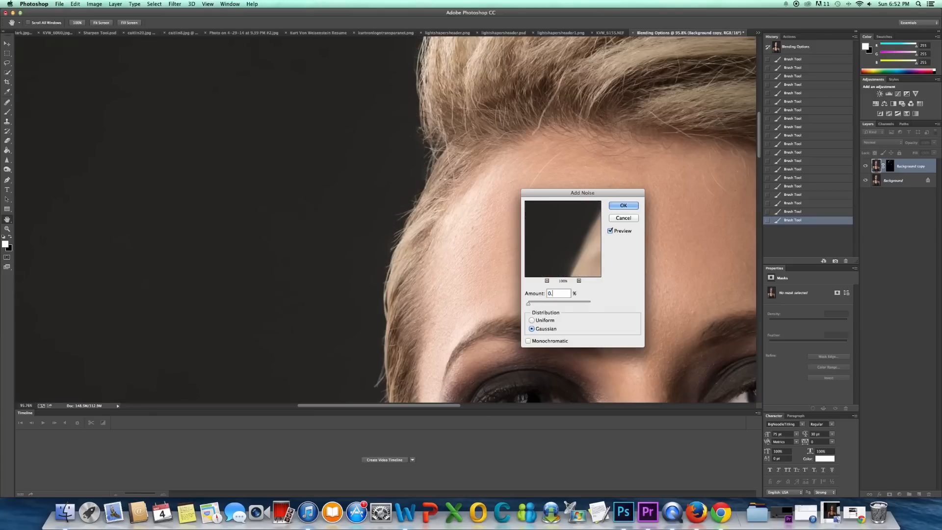
{"action": "left_click", "coordinate": [623, 205]}
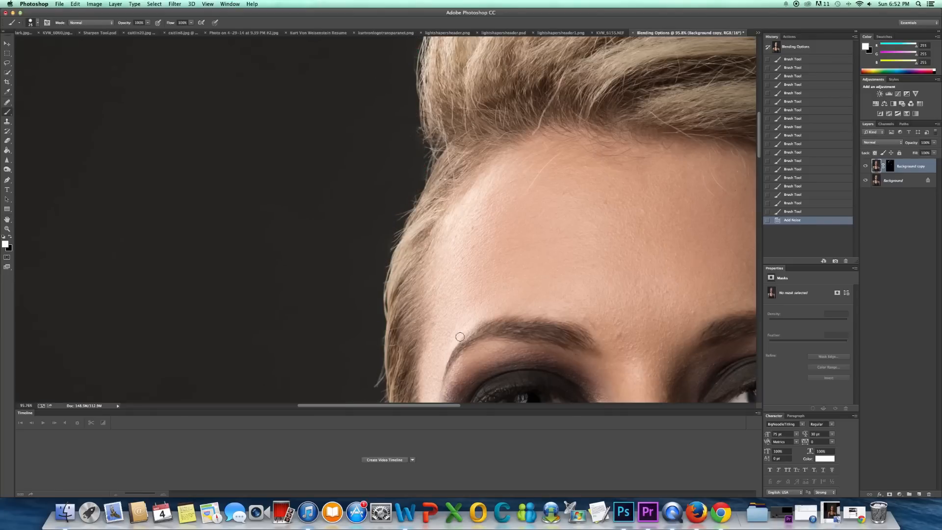
{"action": "mouse_move", "coordinate": [487, 187]}
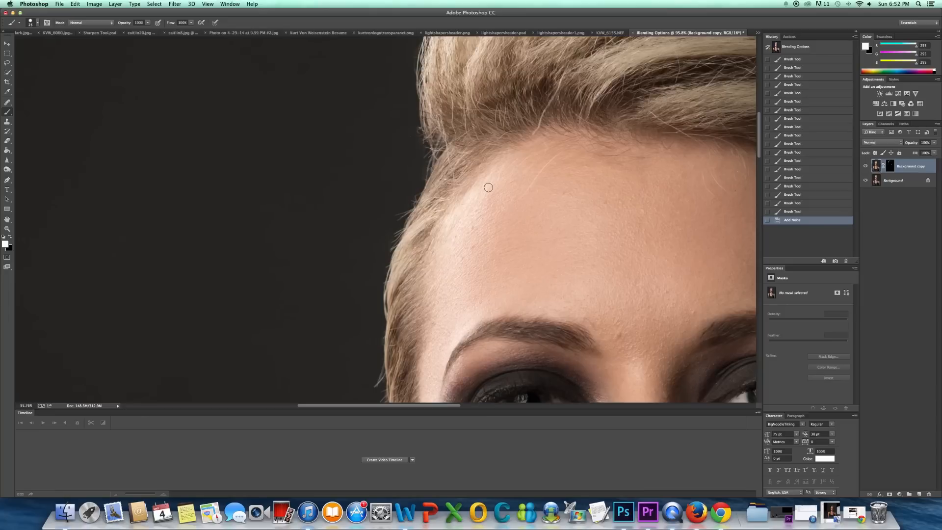
{"action": "mouse_move", "coordinate": [462, 211]}
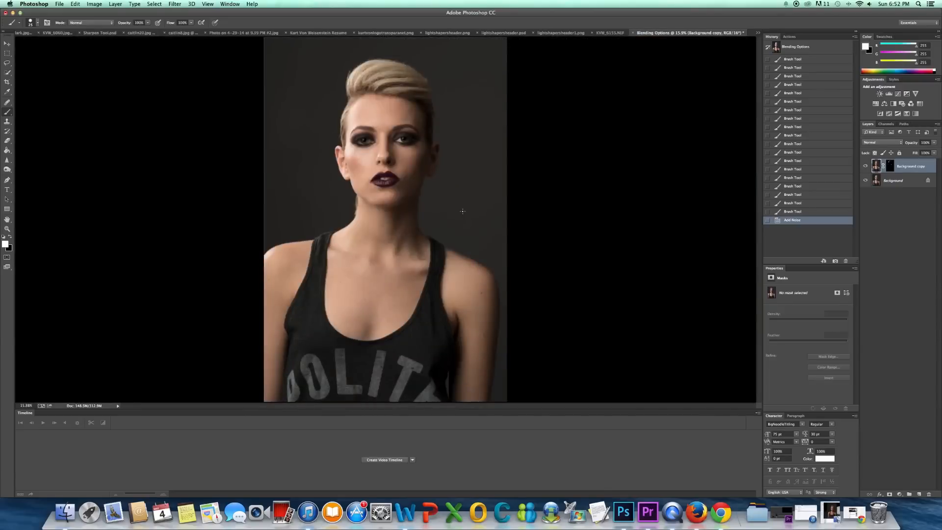
{"action": "mouse_move", "coordinate": [804, 215]}
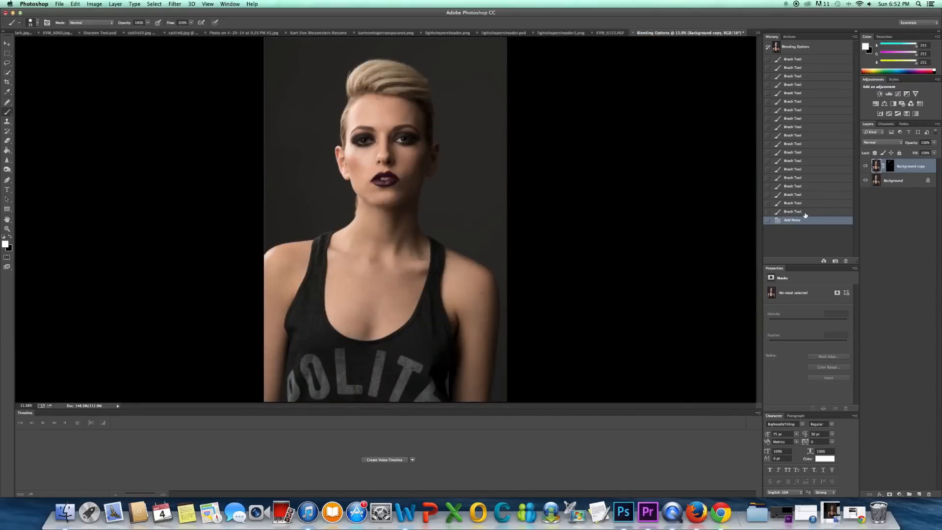